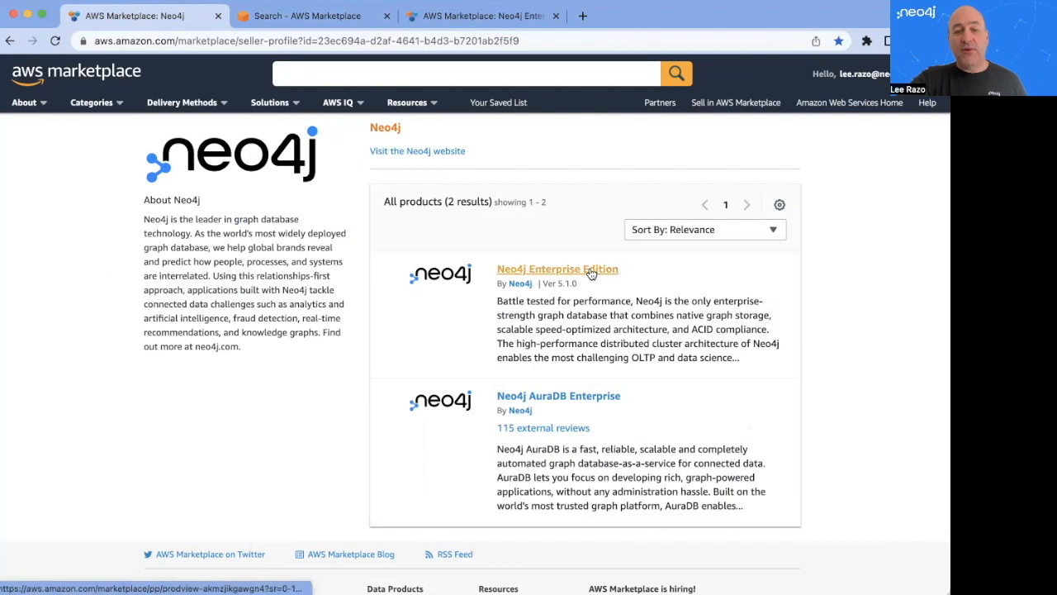
Review the Neo4j Enterprise Edition listing's Pricing and Usage sections, then return to its Overview
left_click(556, 269)
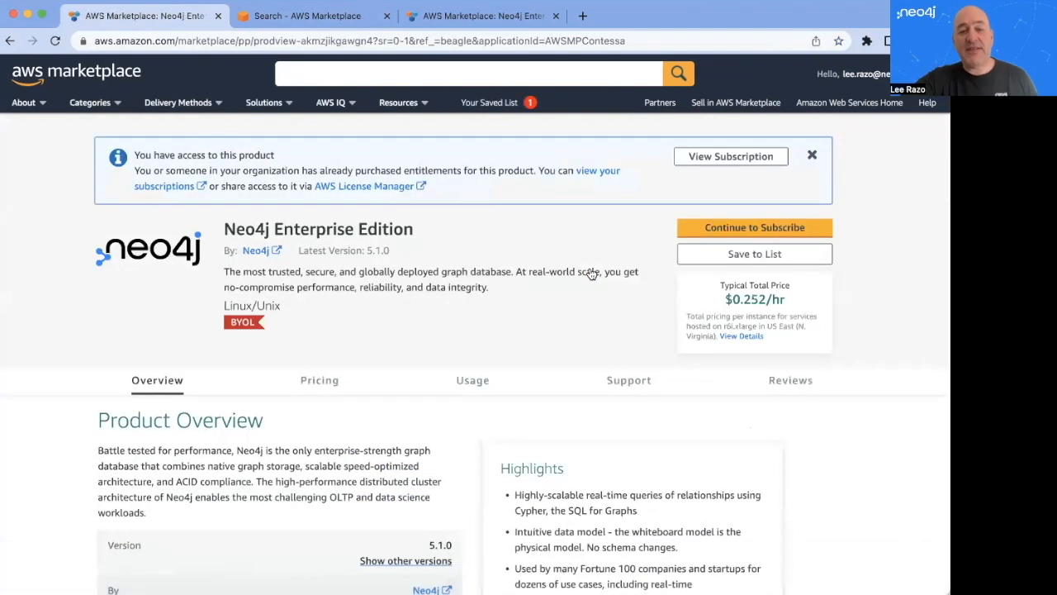
mouse_move(426, 426)
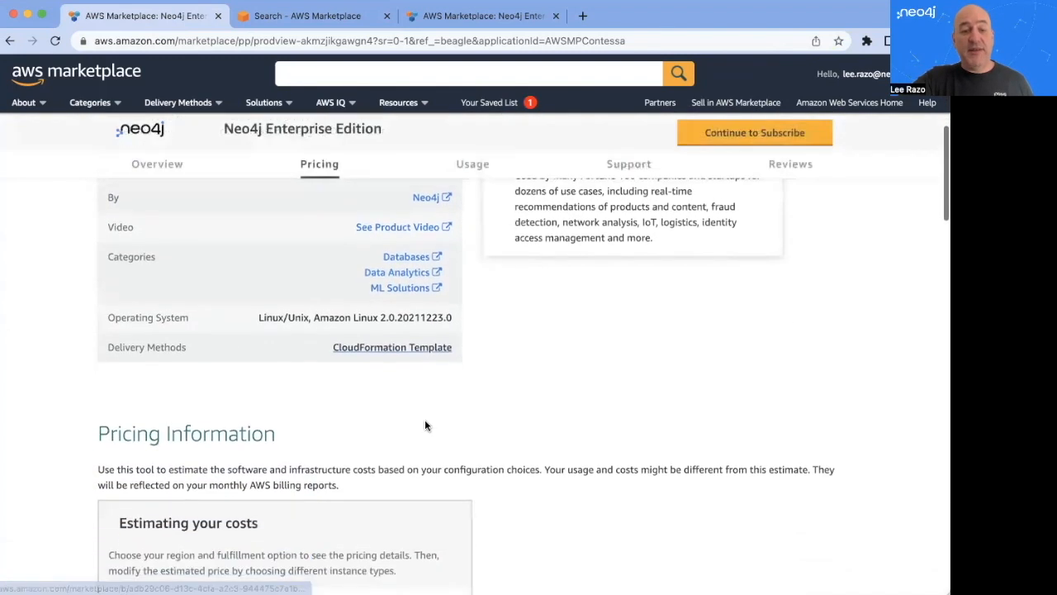
scroll("down", 3)
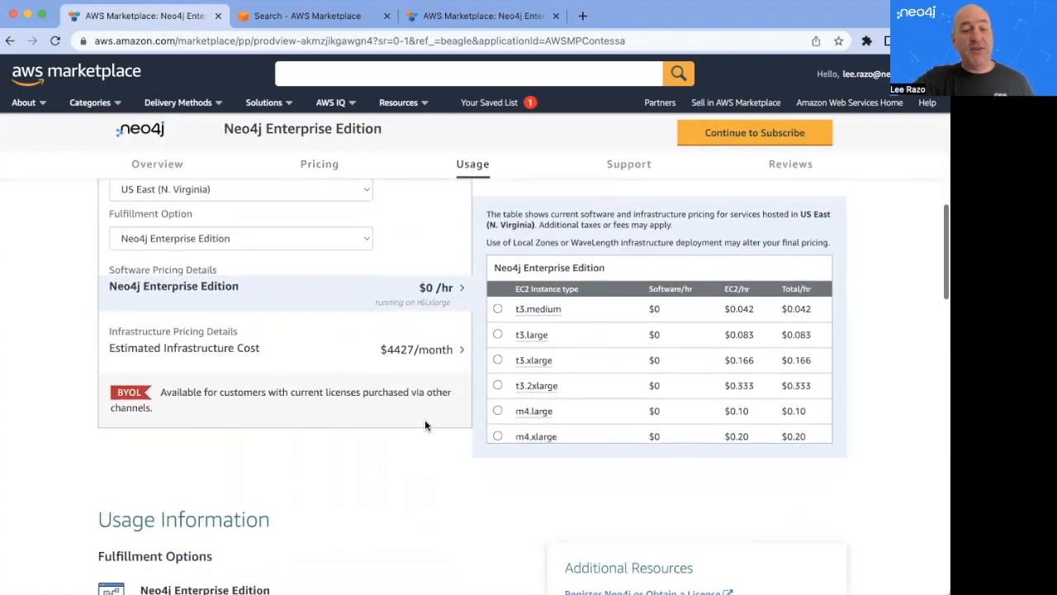
scroll("down", 3)
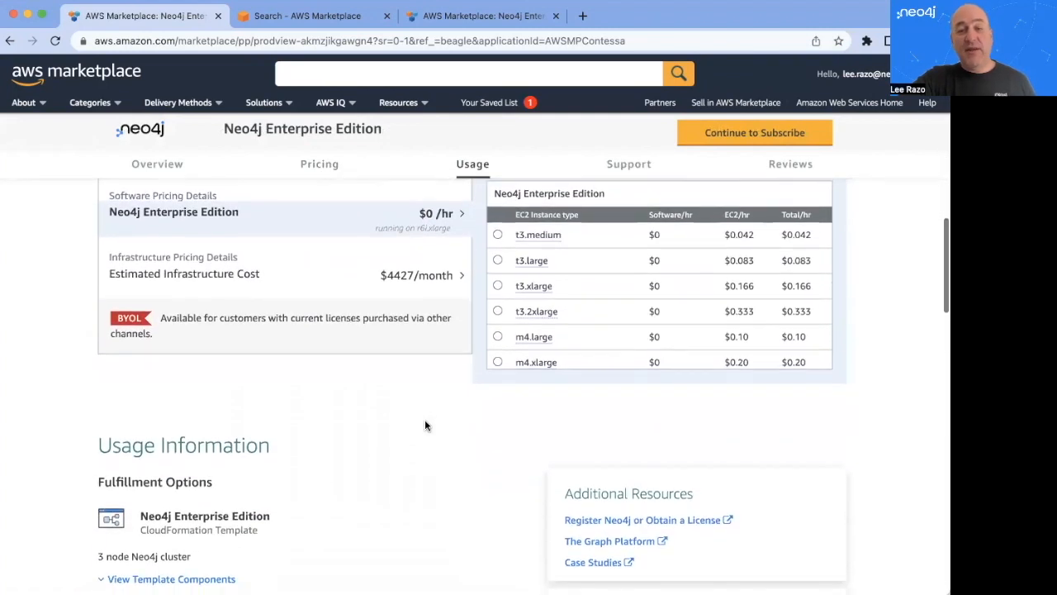
scroll("down", 3)
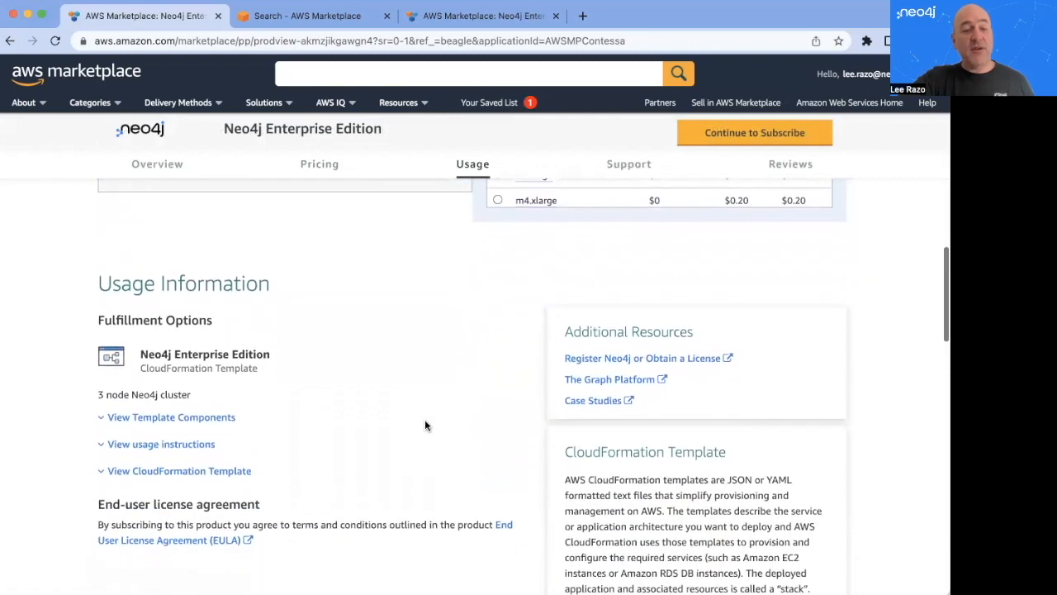
scroll("down", 3)
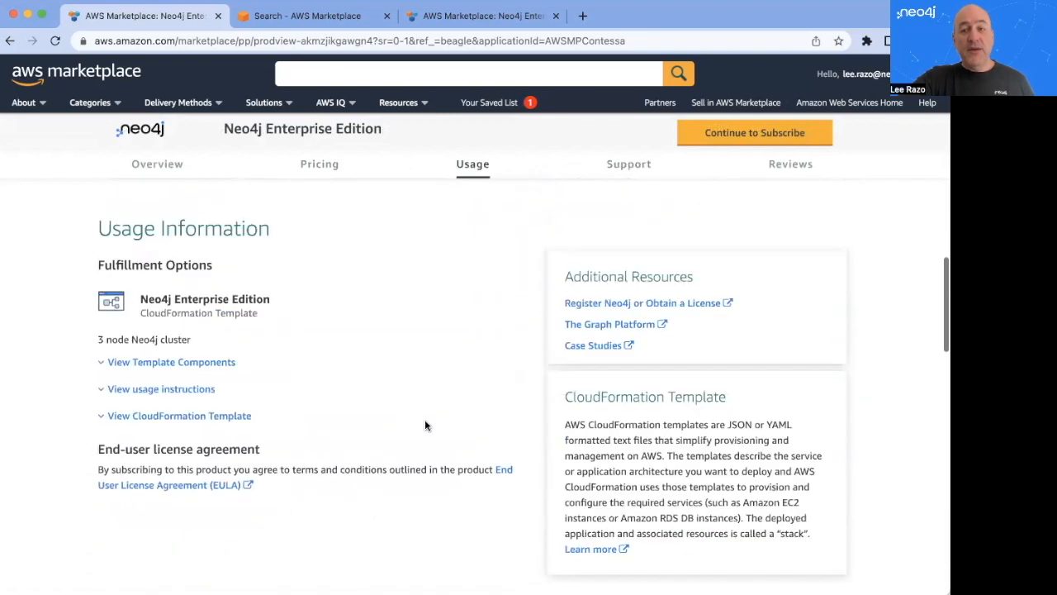
left_click(157, 164)
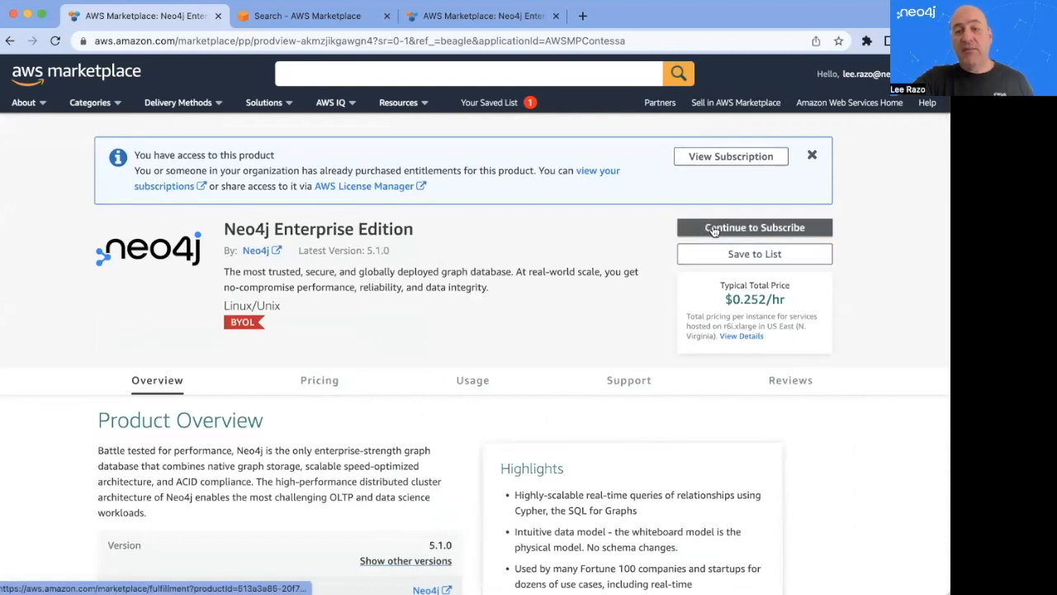
Continue to Subscribe, review the terms, and proceed toward configuration
left_click(753, 228)
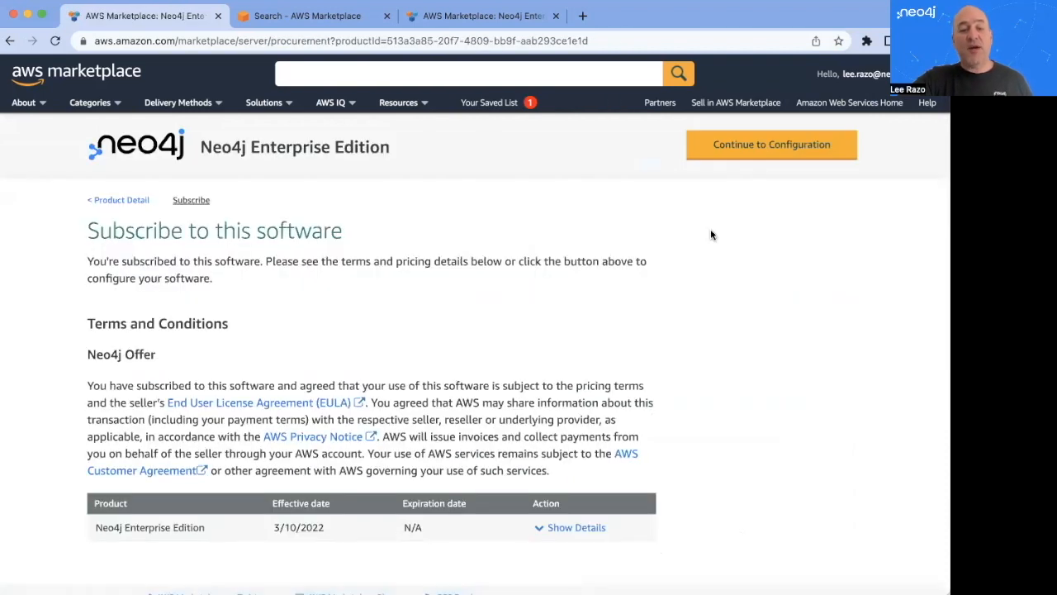
scroll("down", 3)
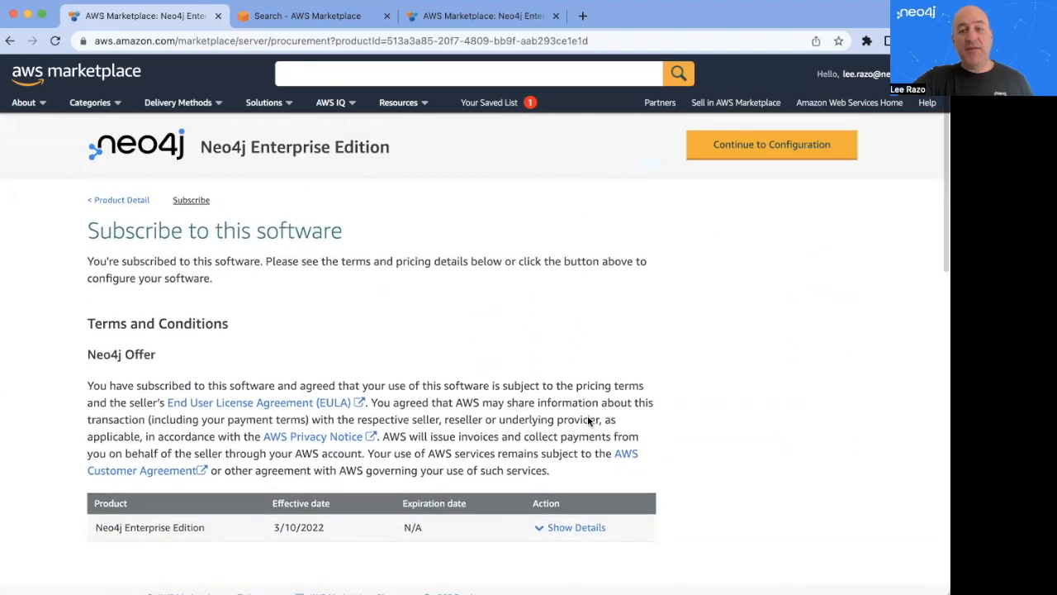
left_click(770, 144)
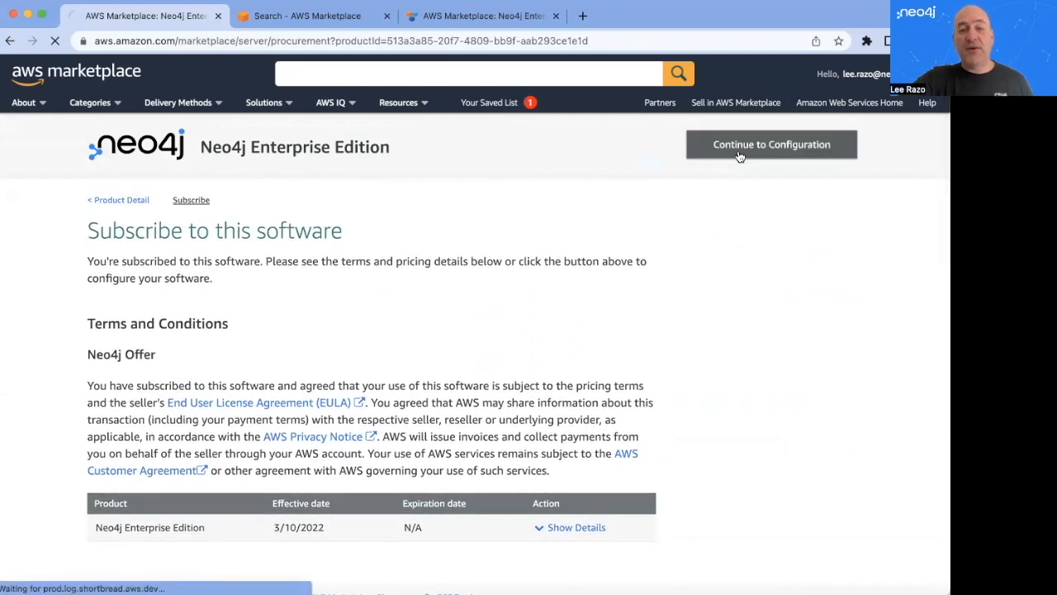
Keep software version 5.1.0 and set the deployment region to EU (London)
left_click(771, 143)
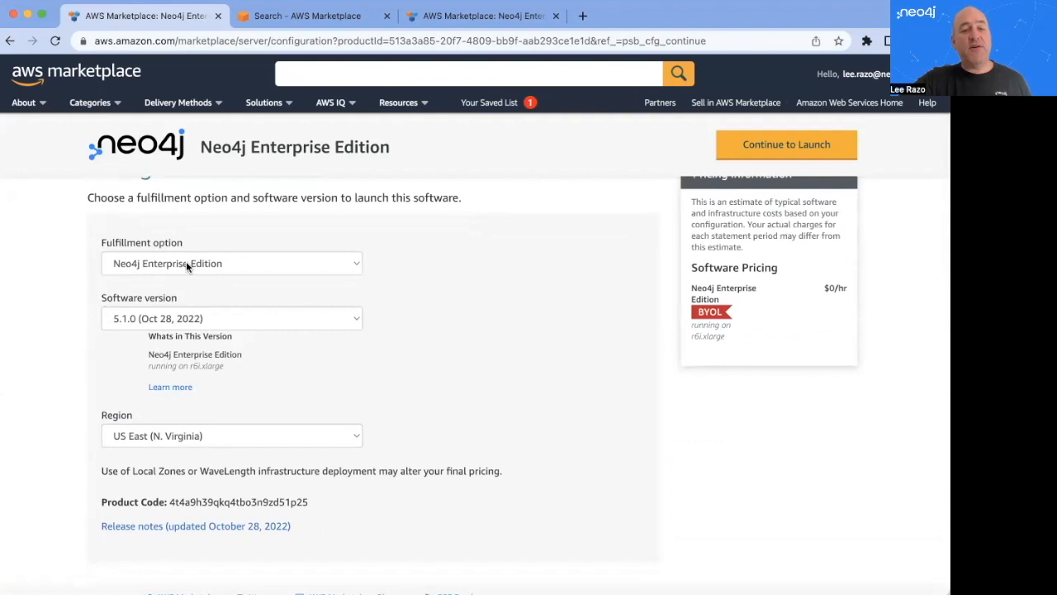
scroll("down", 3)
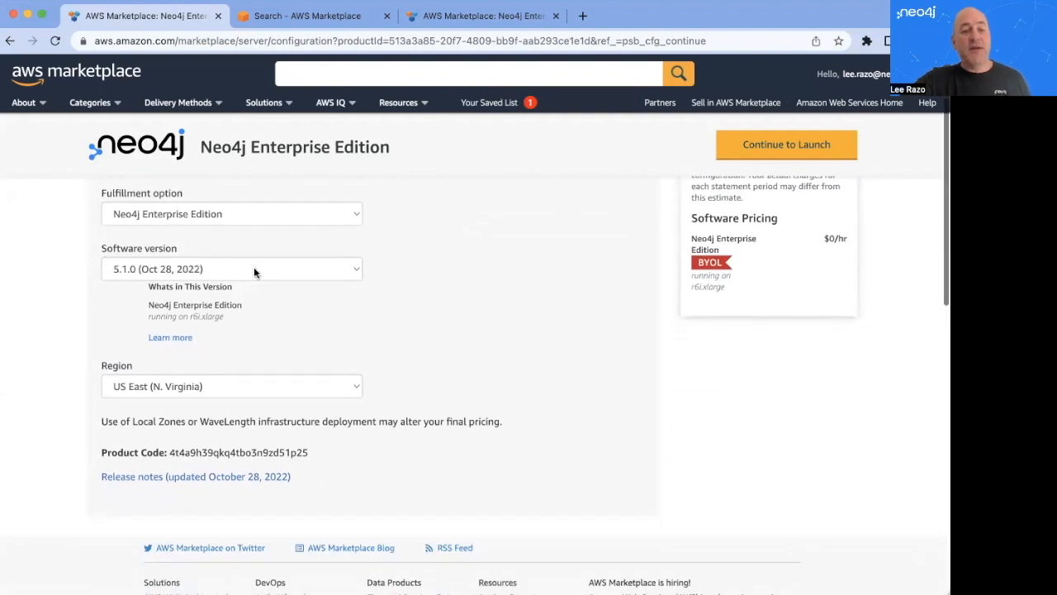
left_click(231, 268)
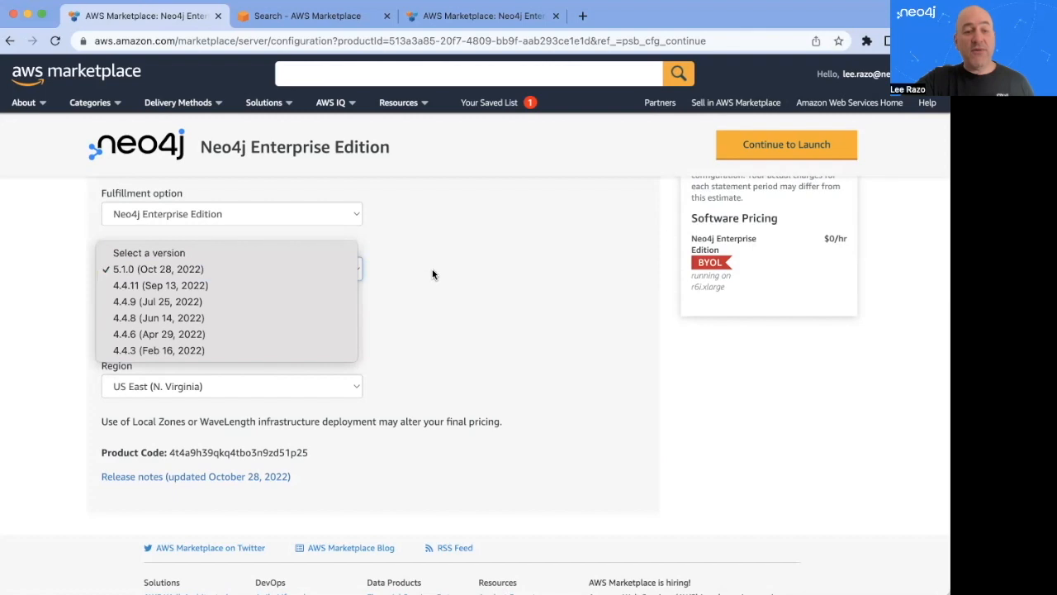
left_click(155, 268)
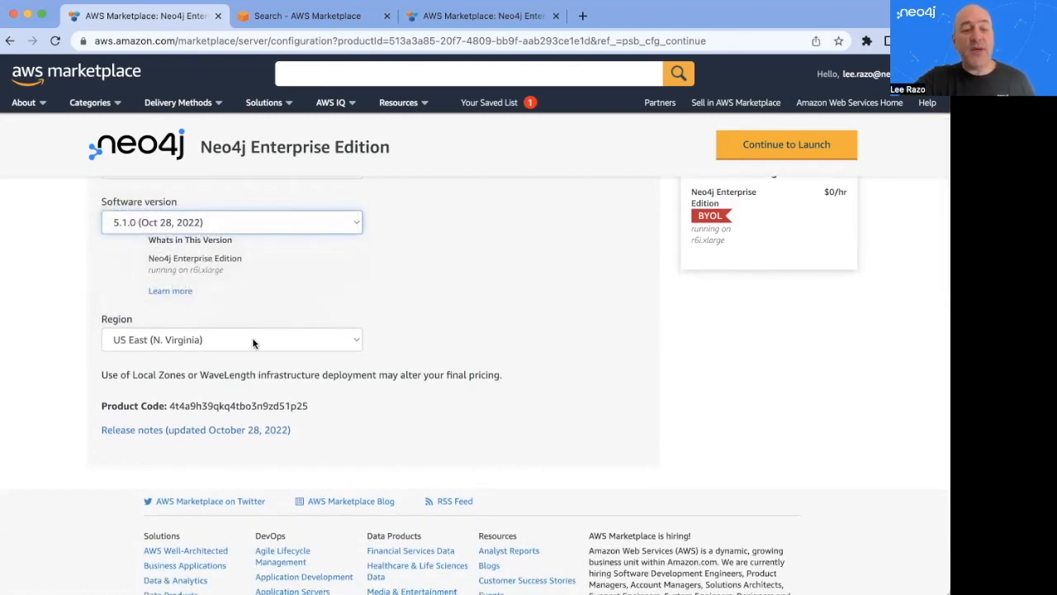
left_click(231, 341)
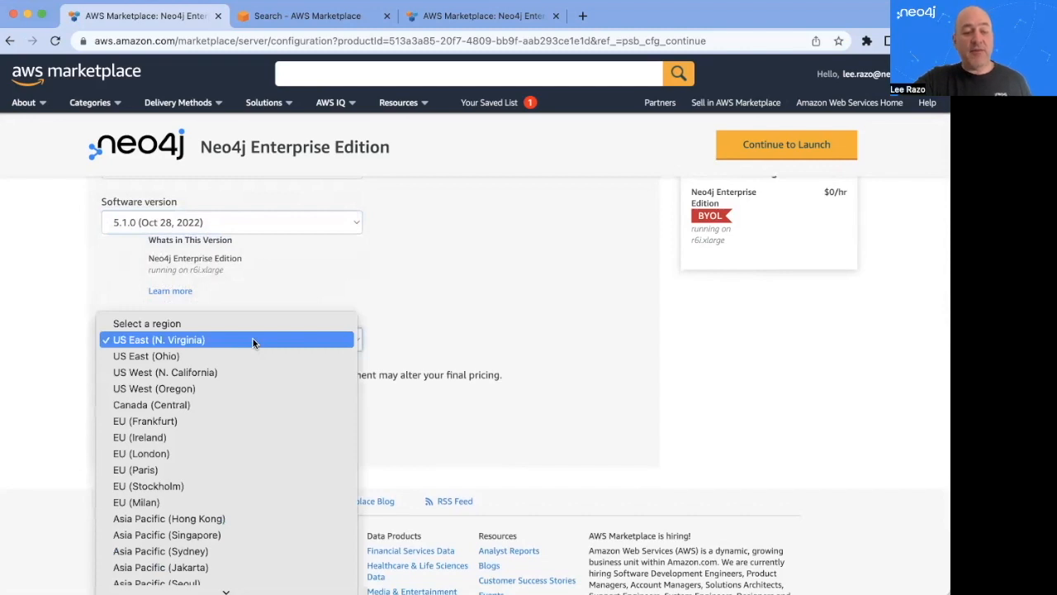
mouse_move(168, 452)
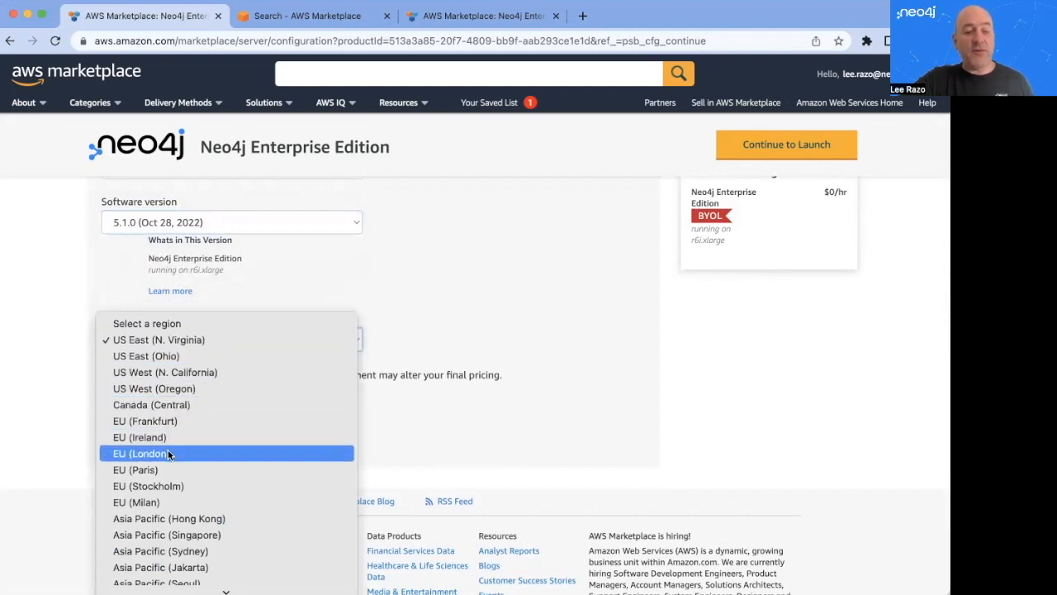
left_click(141, 453)
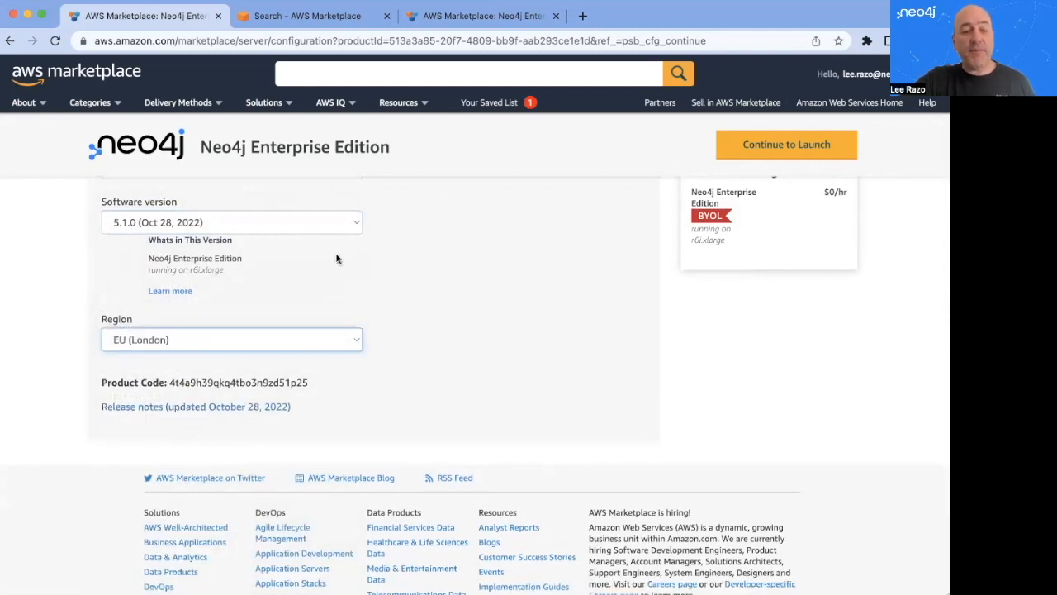
scroll("up", 3)
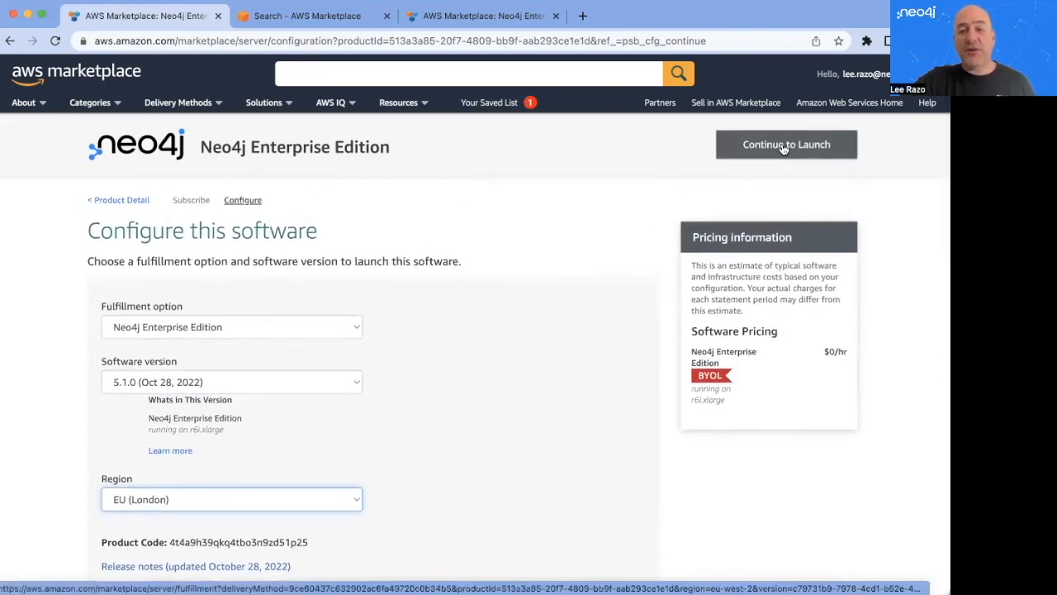
Continue to Launch and choose Launch CloudFormation as the launch action
left_click(786, 143)
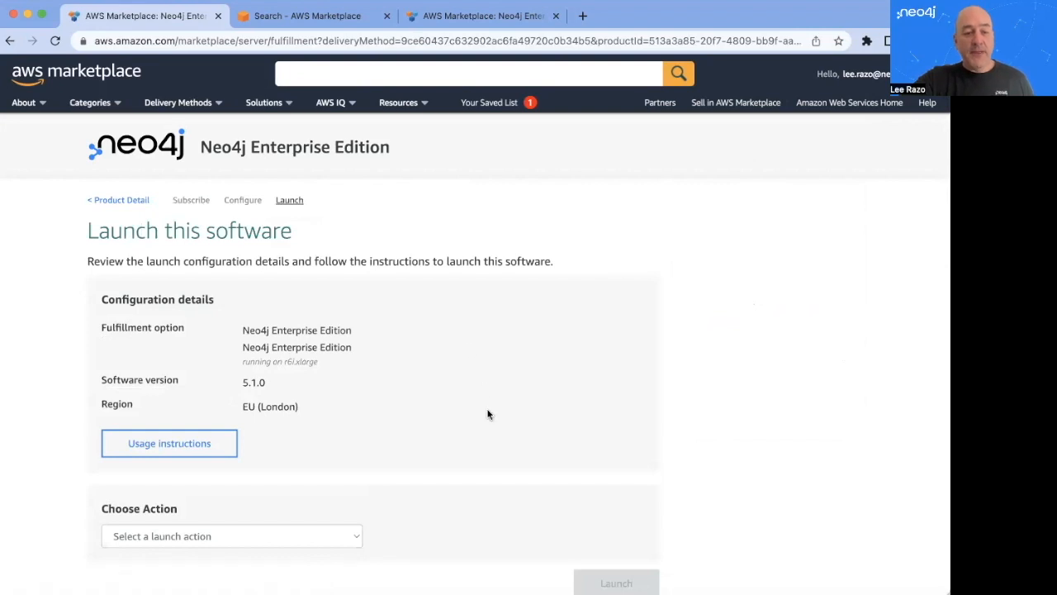
scroll("down", 3)
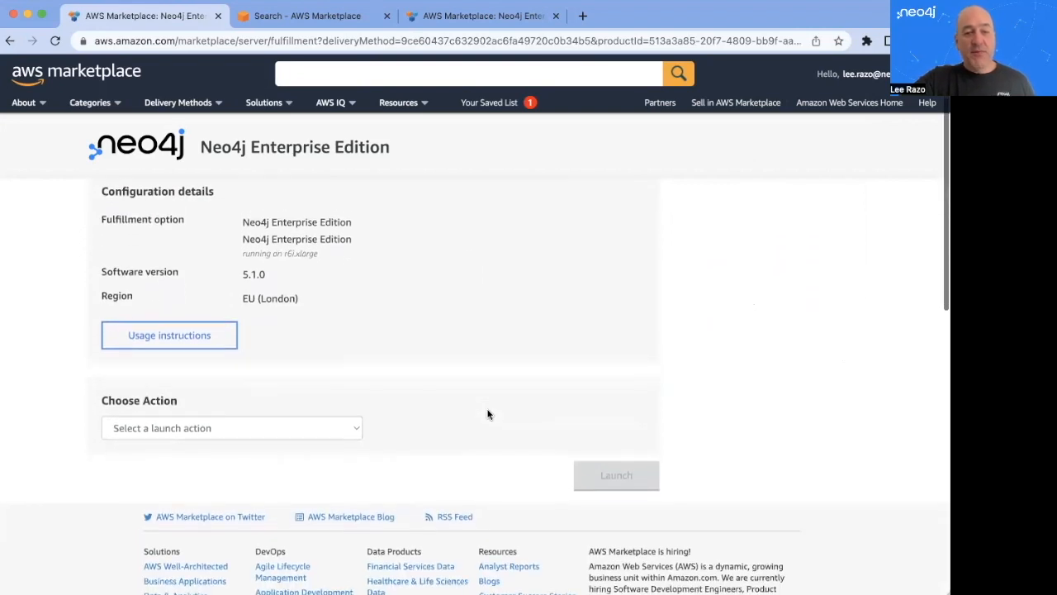
scroll("down", 3)
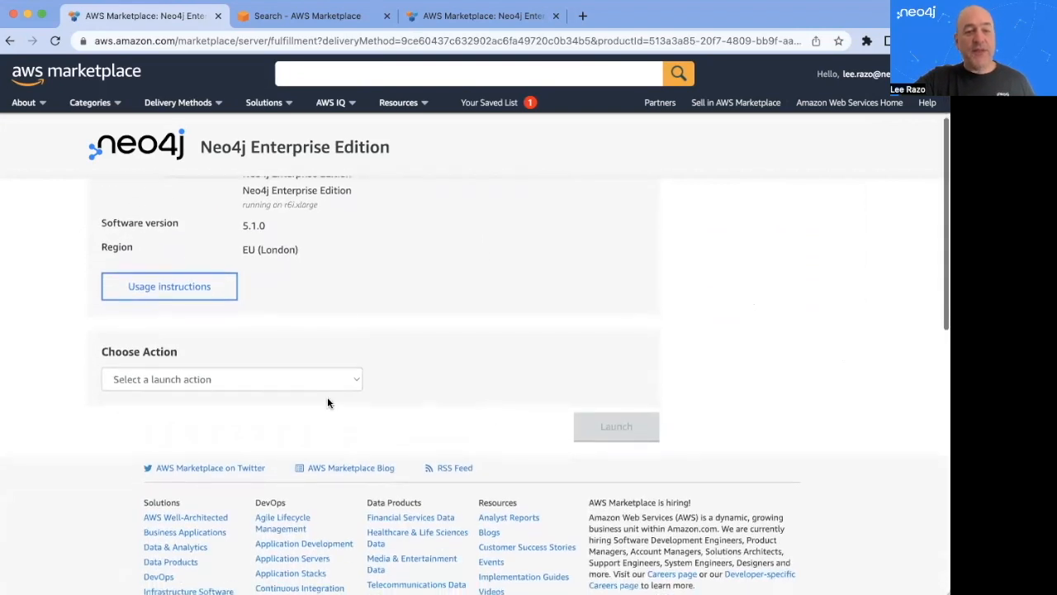
left_click(231, 378)
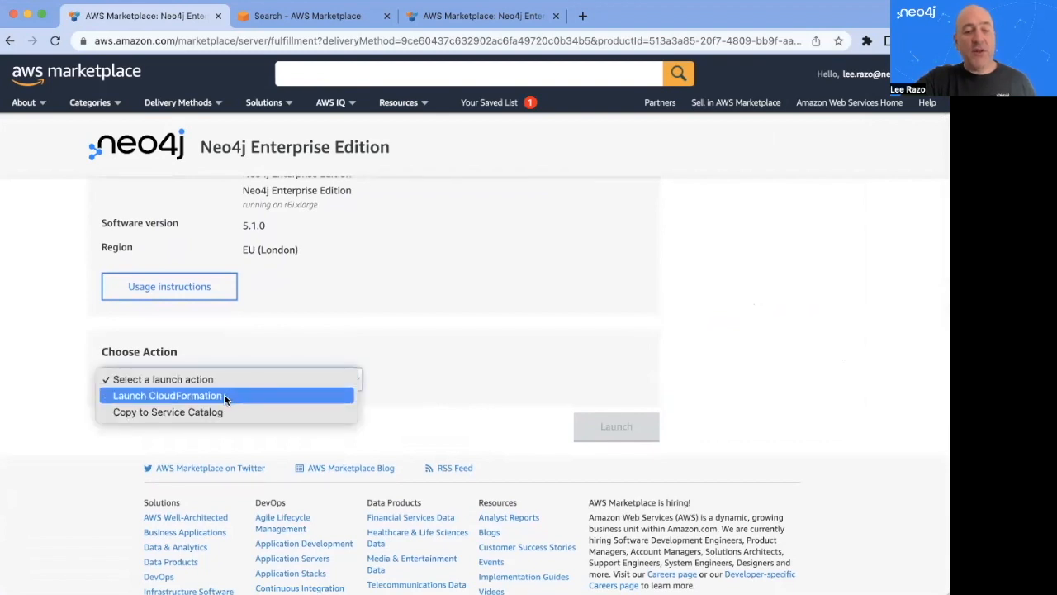
left_click(168, 394)
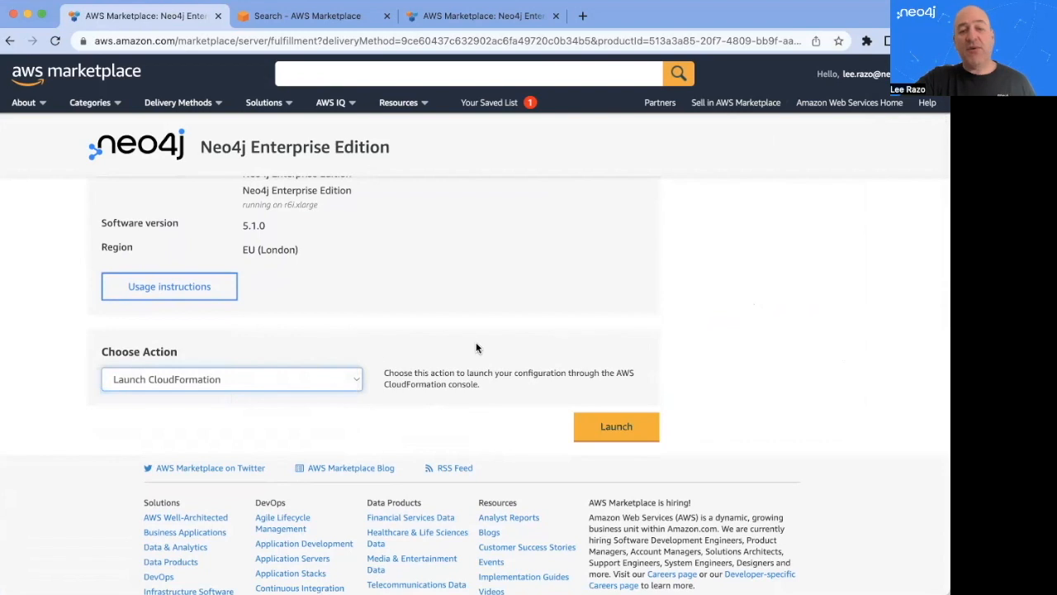
mouse_move(631, 403)
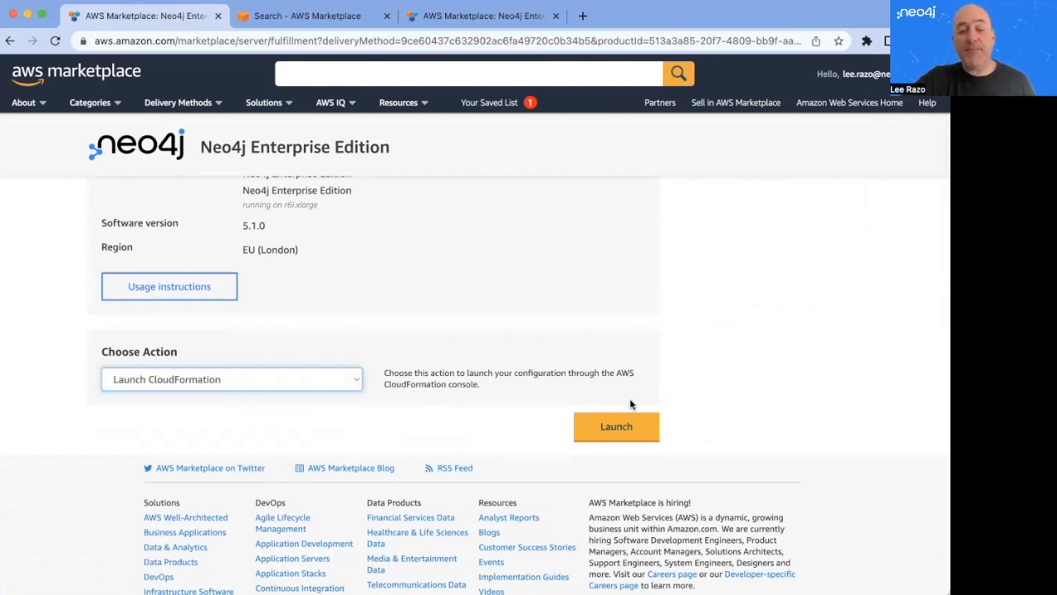
left_click(616, 426)
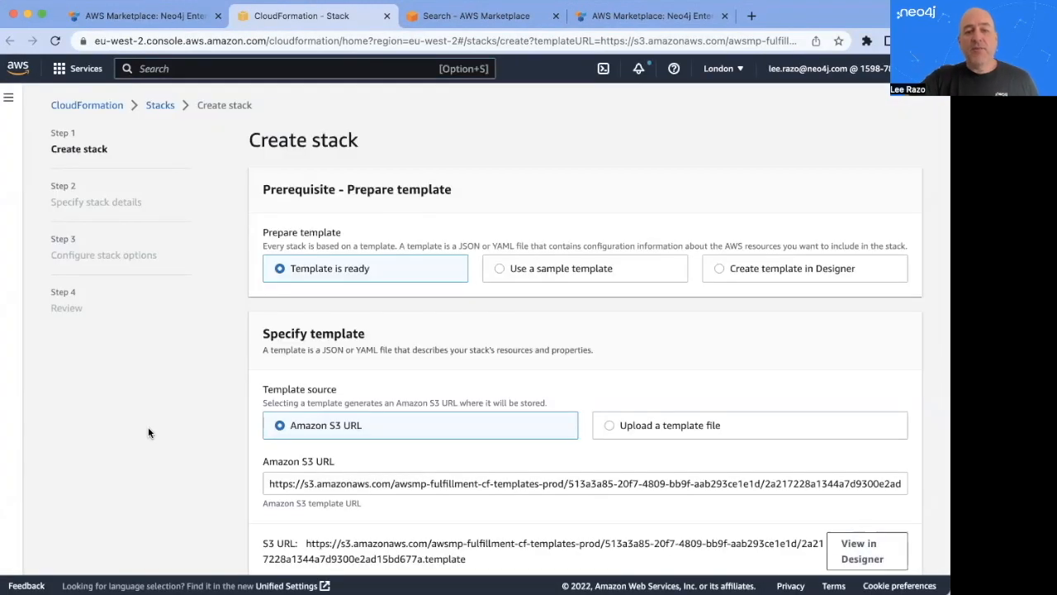
mouse_move(181, 439)
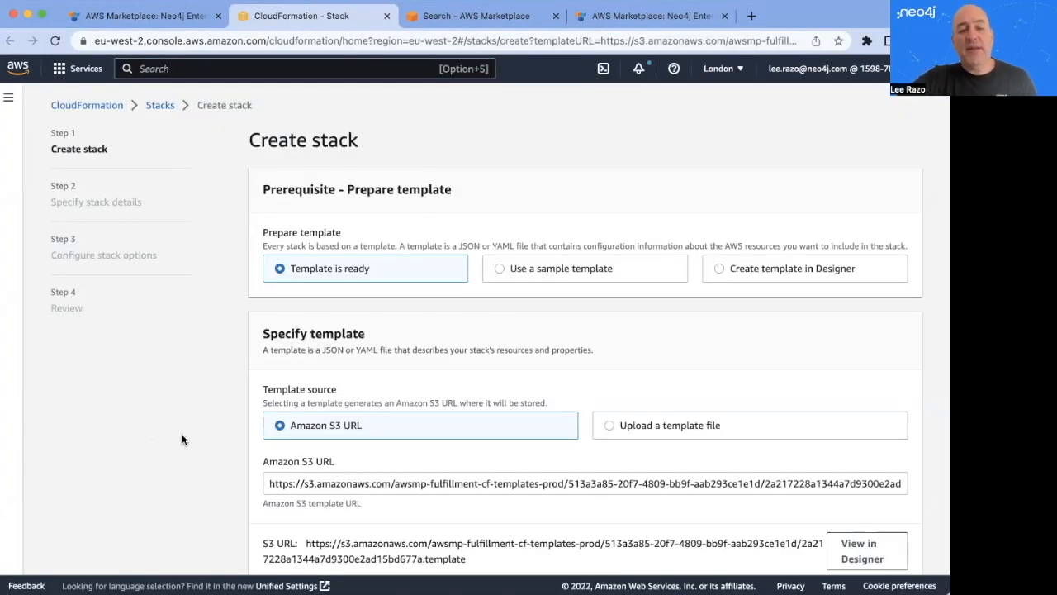
scroll("down", 3)
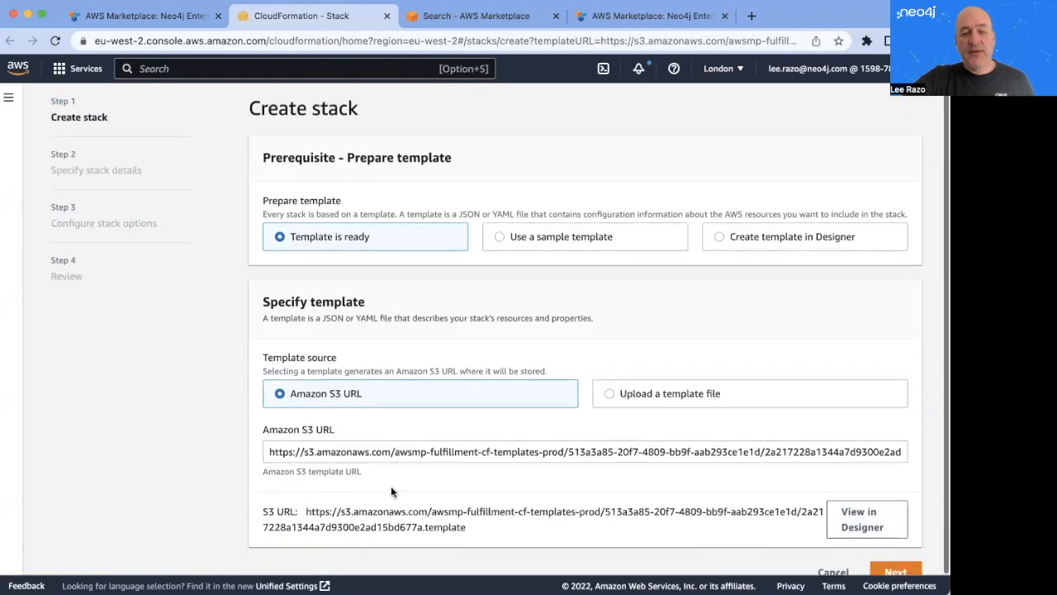
scroll("down", 3)
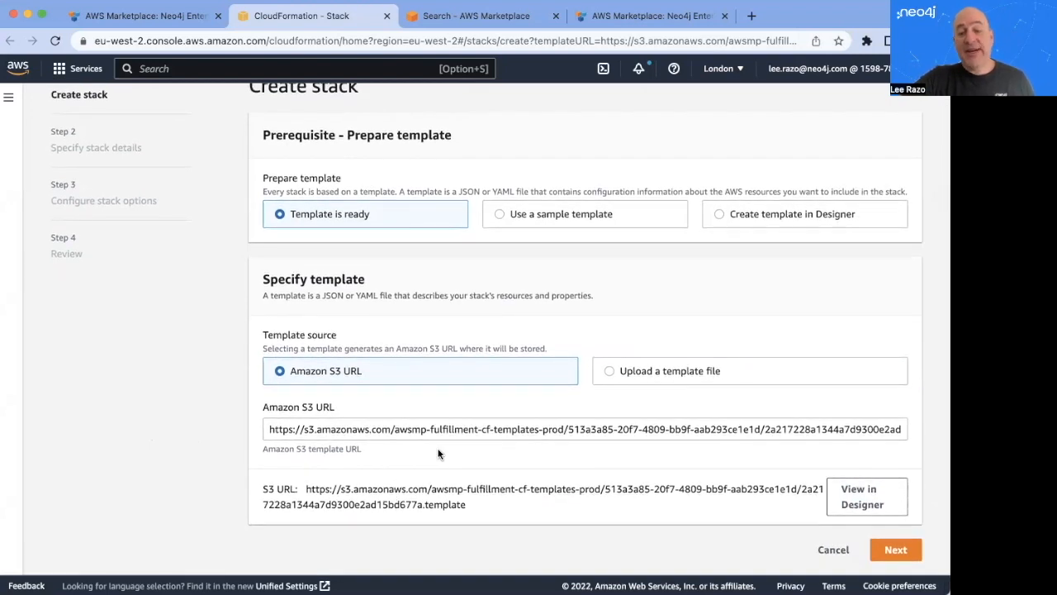
mouse_move(763, 502)
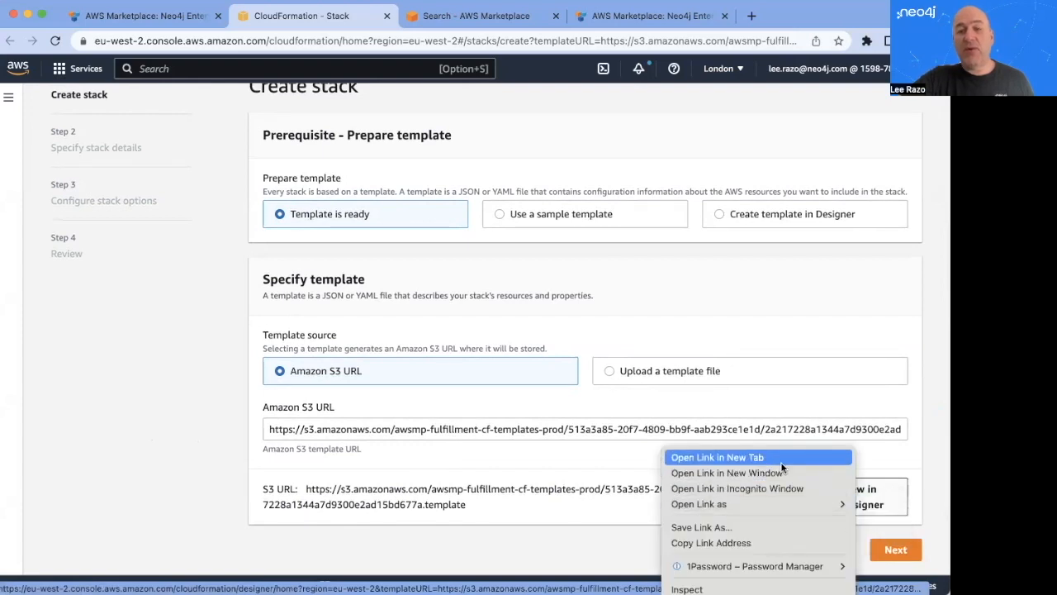
View the template in Designer in a new tab and scroll through its YAML parameters
left_click(717, 456)
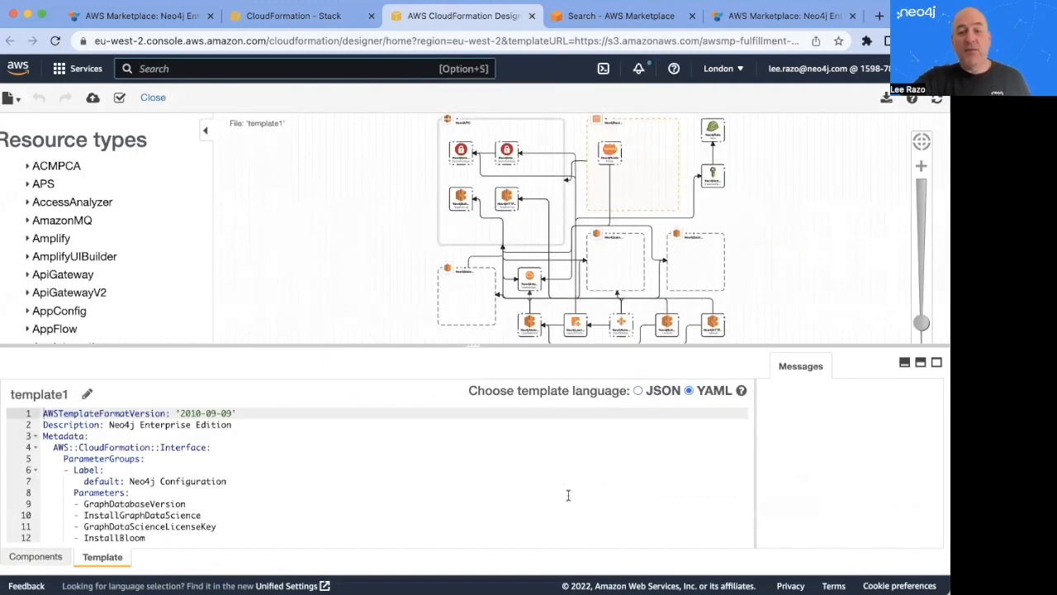
scroll("down", 3)
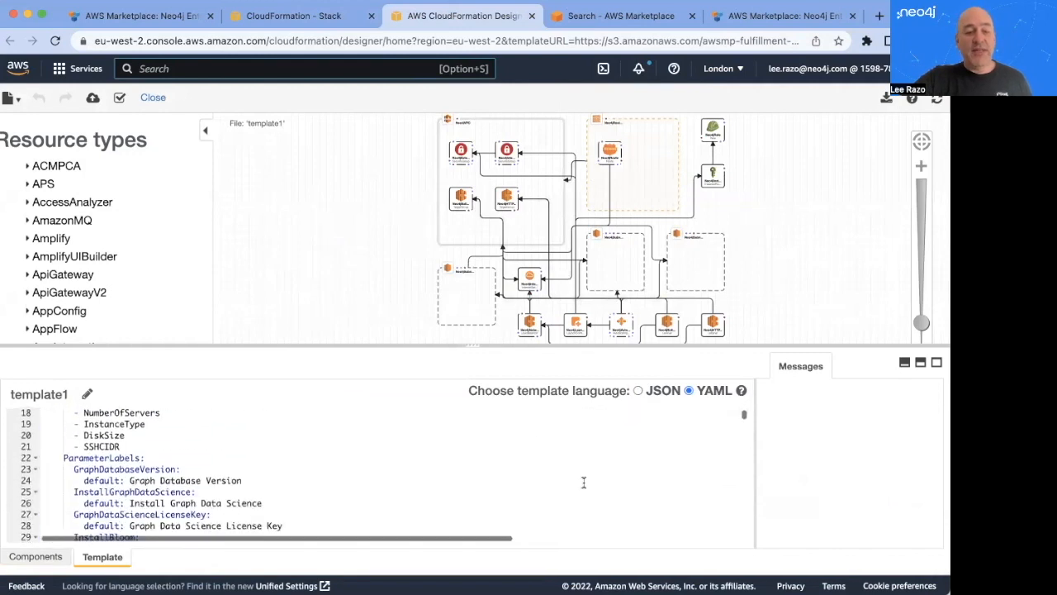
scroll("down", 3)
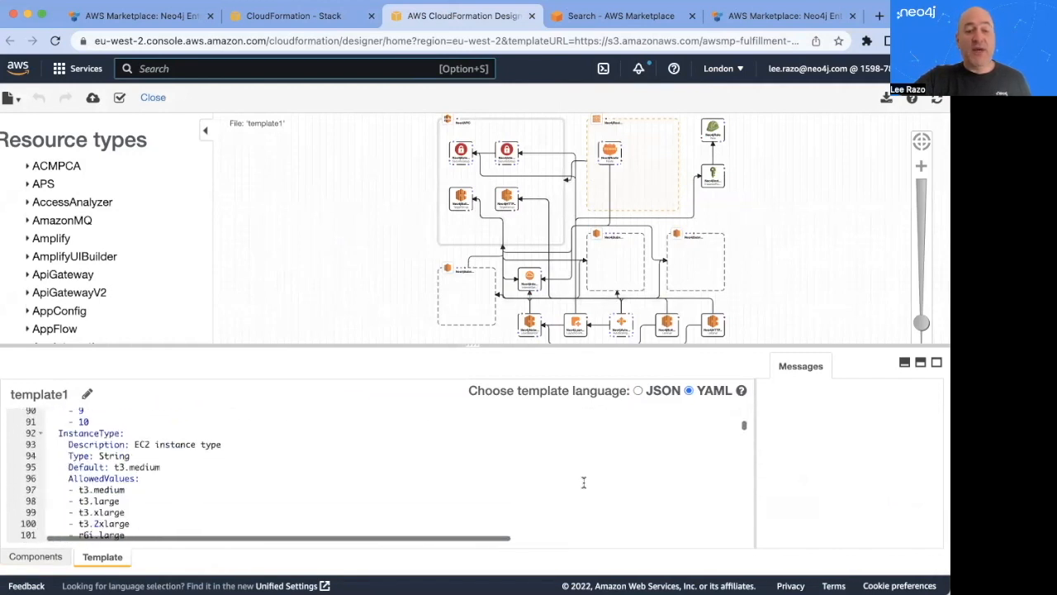
scroll("down", 3)
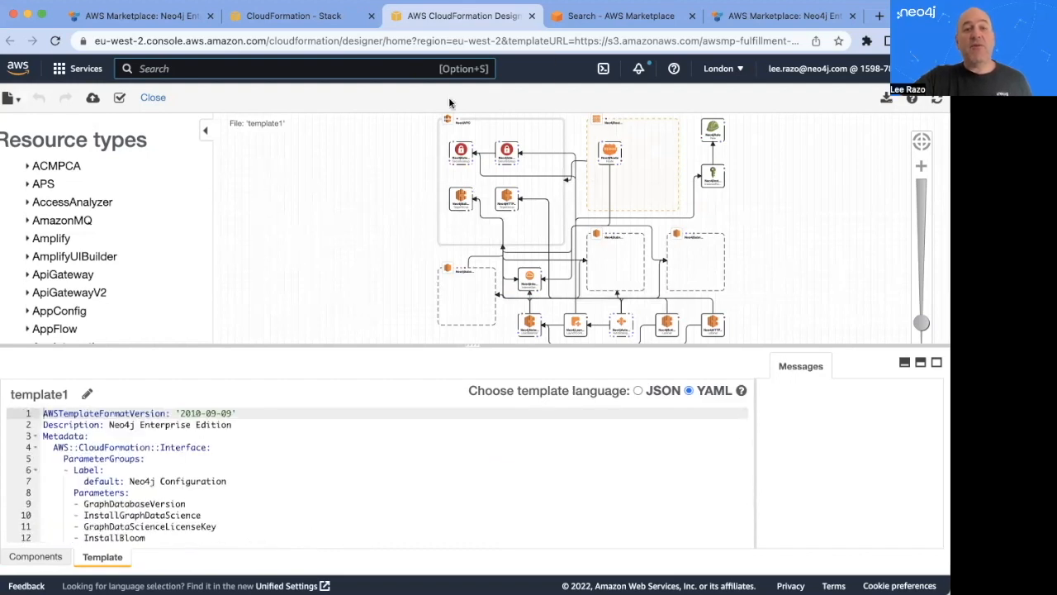
Return to the stack creation tab and advance to Specify stack details
left_click(297, 14)
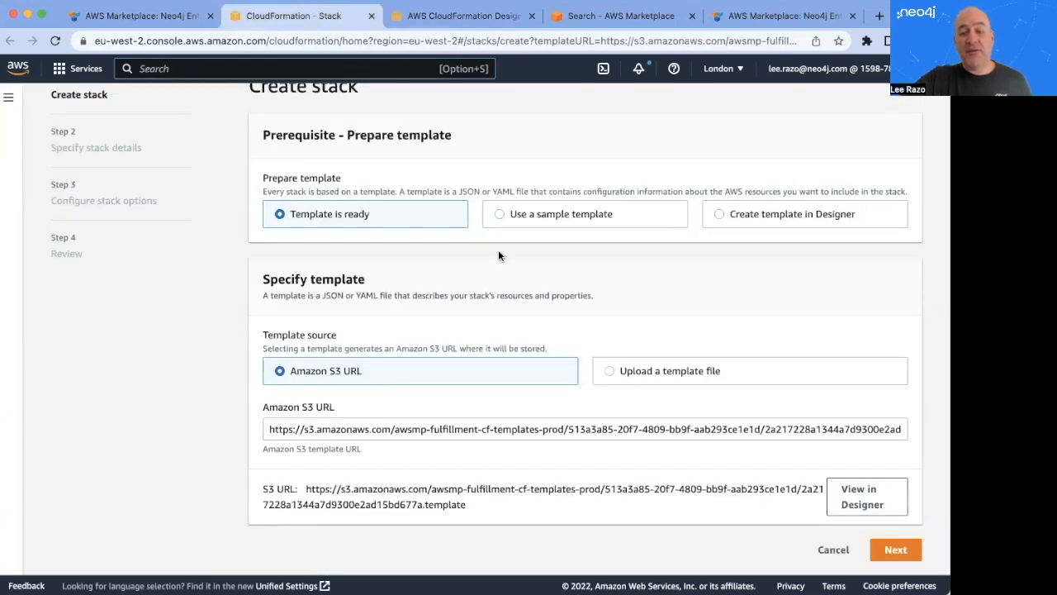
left_click(895, 548)
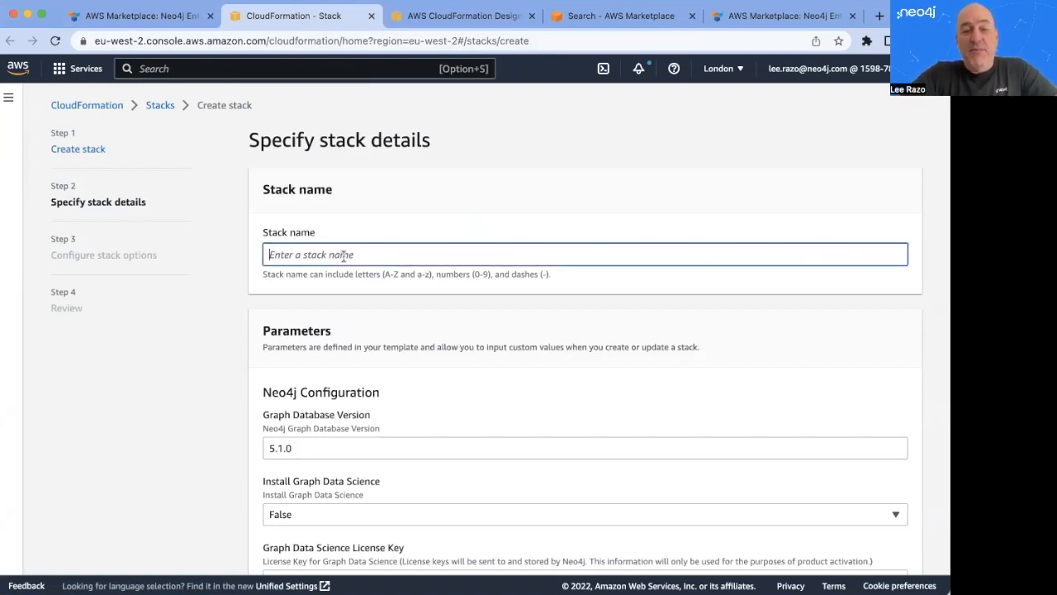
Name the stack Neo4jOnAWS and set Install Graph Data Science to True
type("Neo4jOnAWS")
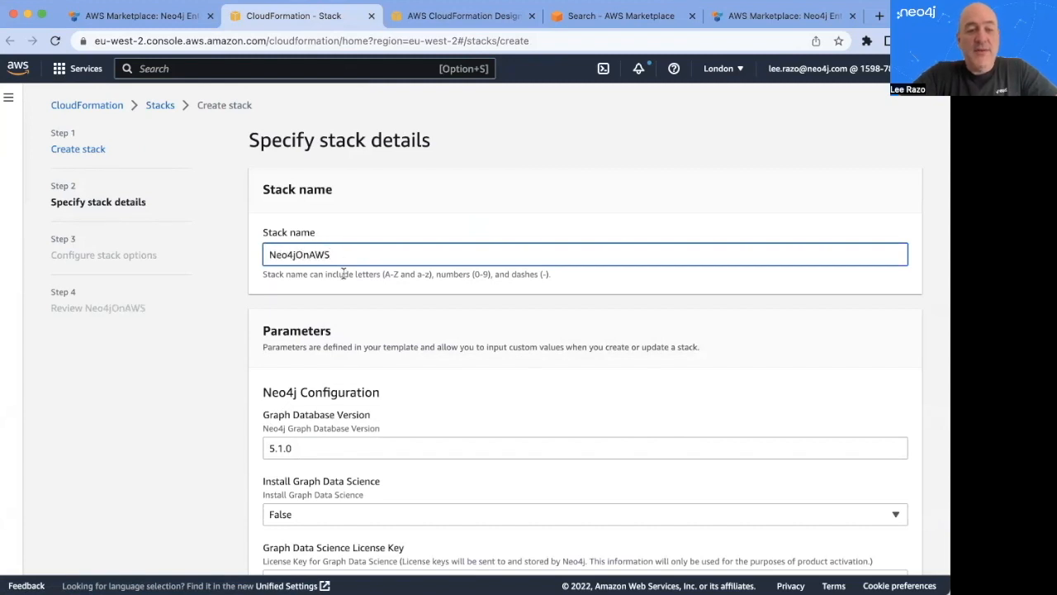
scroll("down", 3)
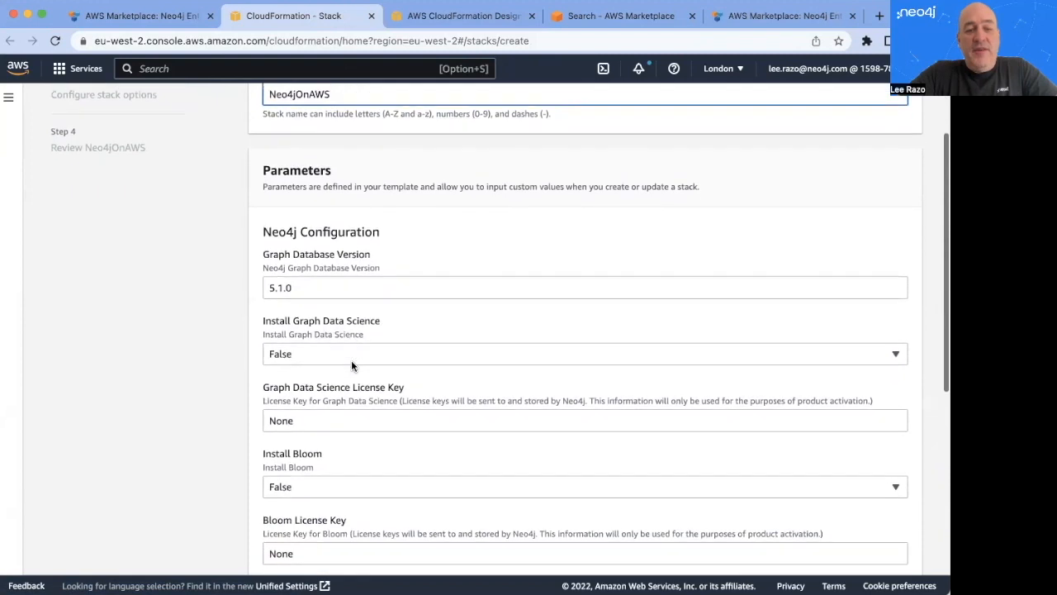
scroll("down", 3)
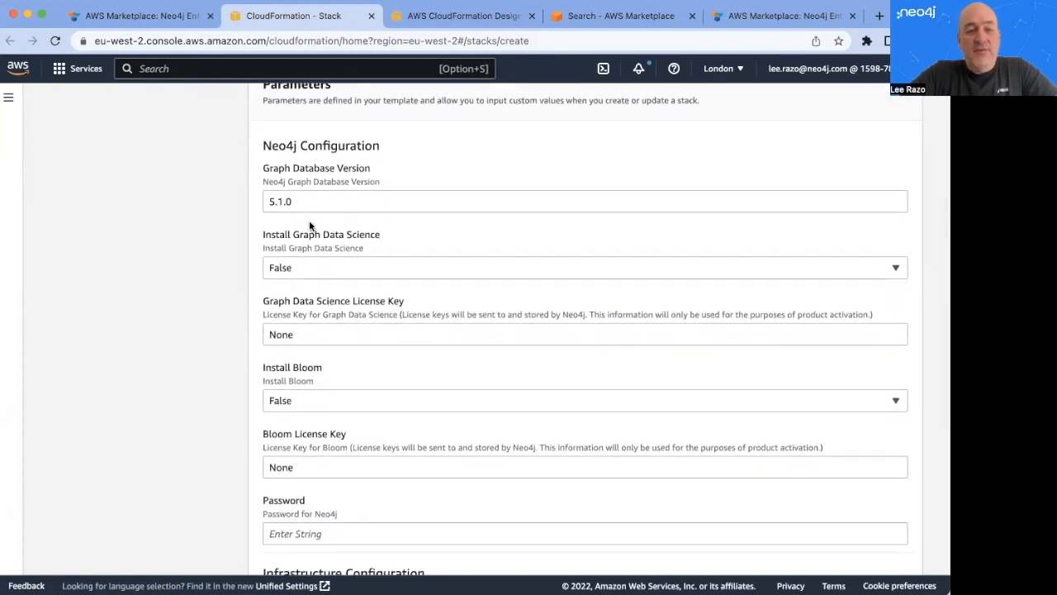
scroll("down", 3)
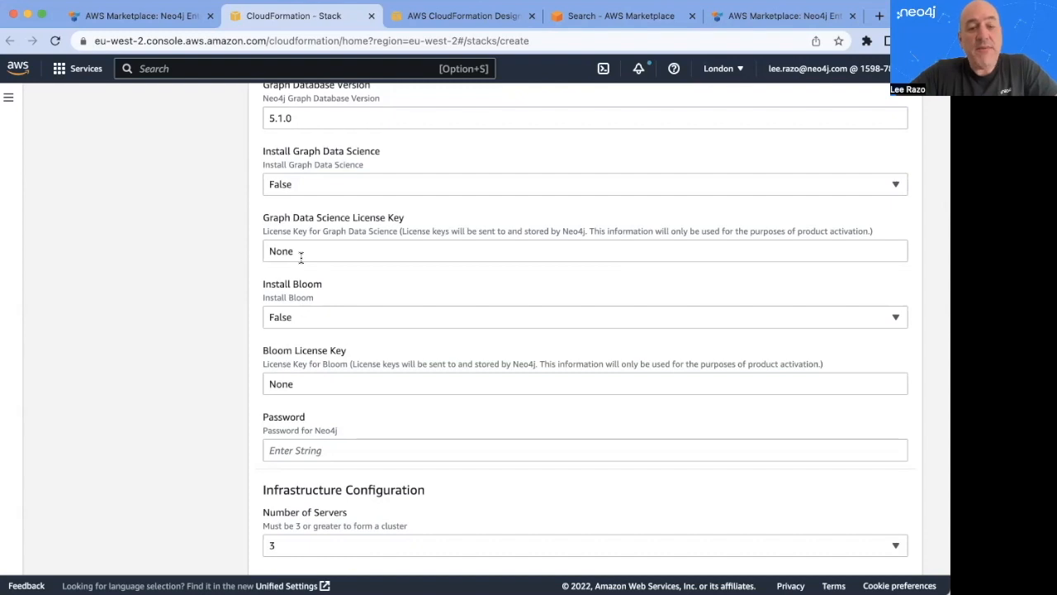
mouse_move(299, 185)
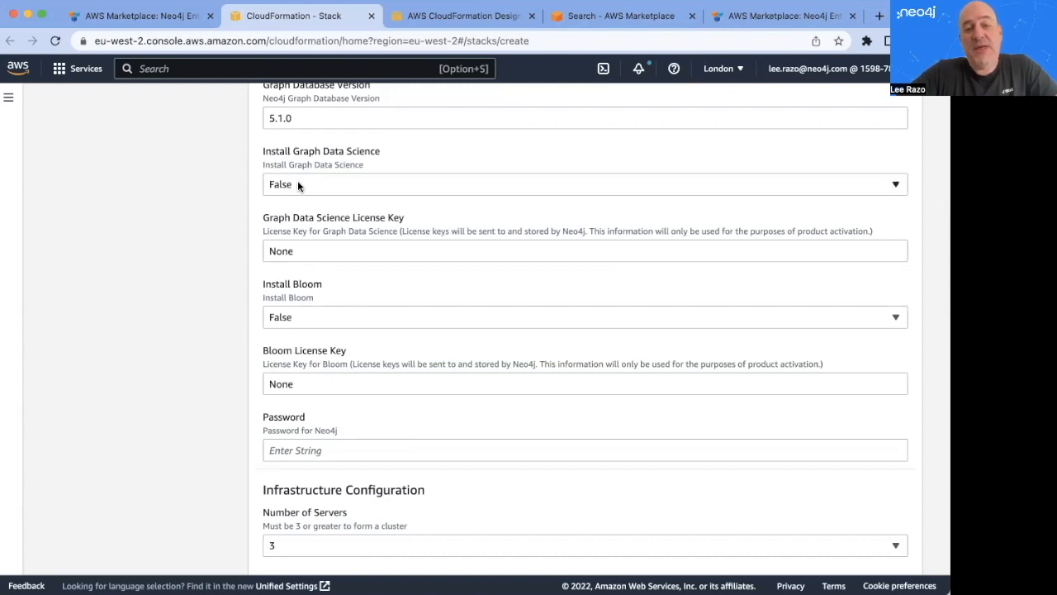
left_click(585, 185)
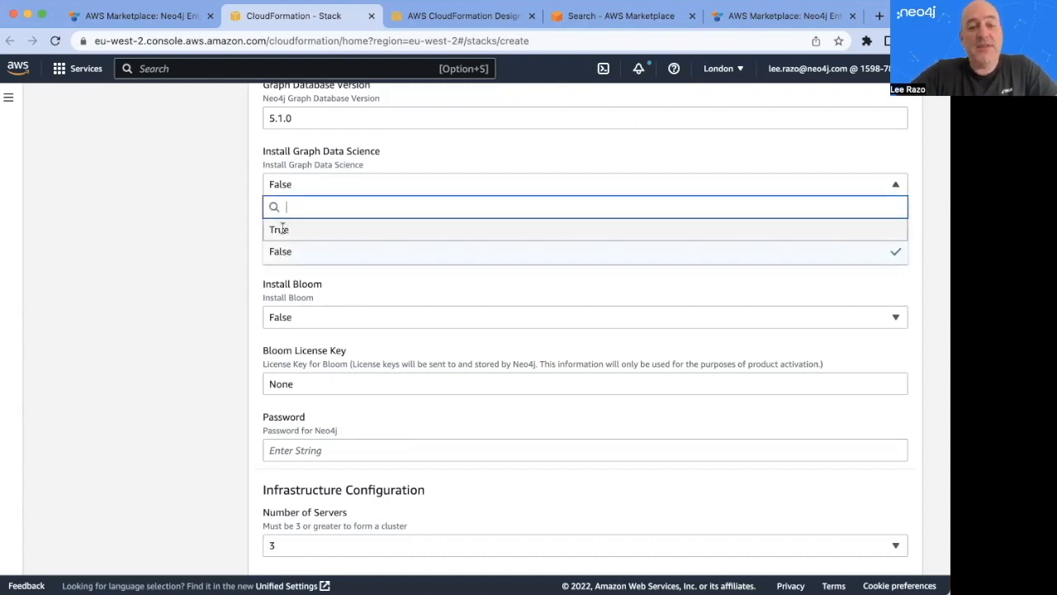
left_click(279, 228)
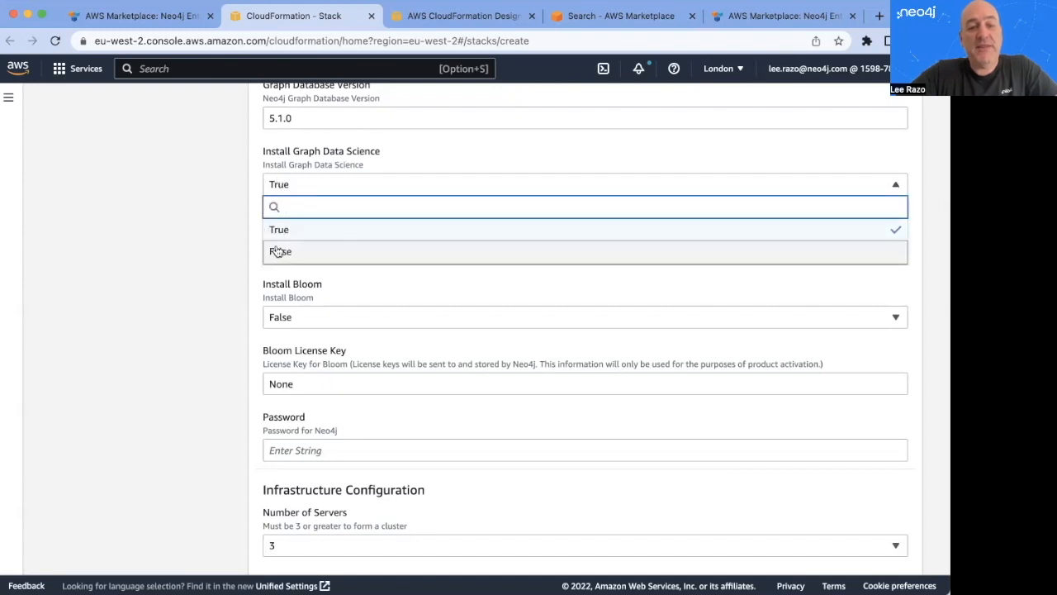
scroll("down", 3)
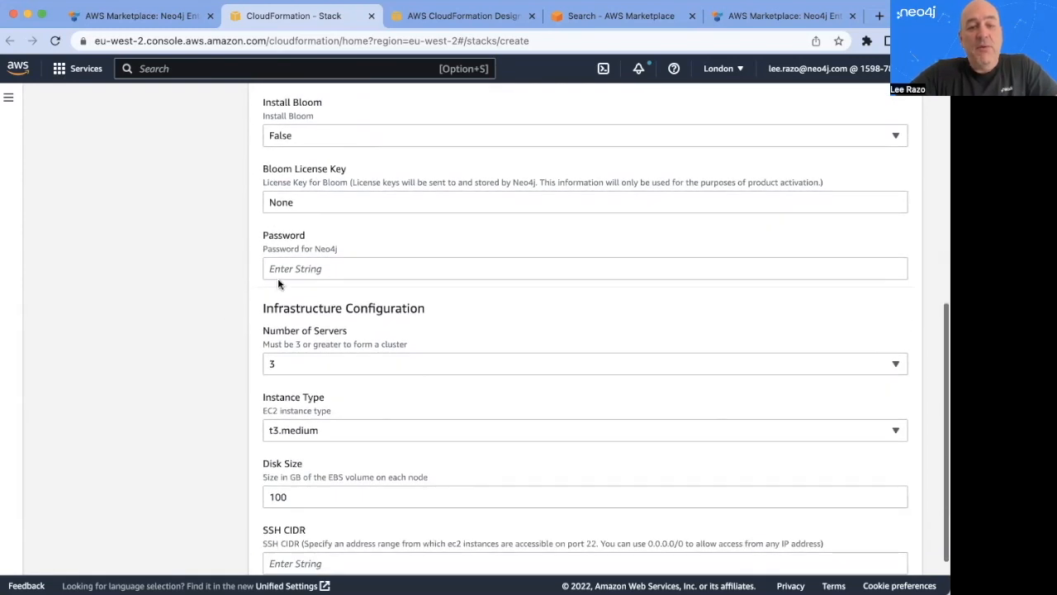
Fill the Neo4j Password parameter from the password manager's saved credentials
left_click(585, 267)
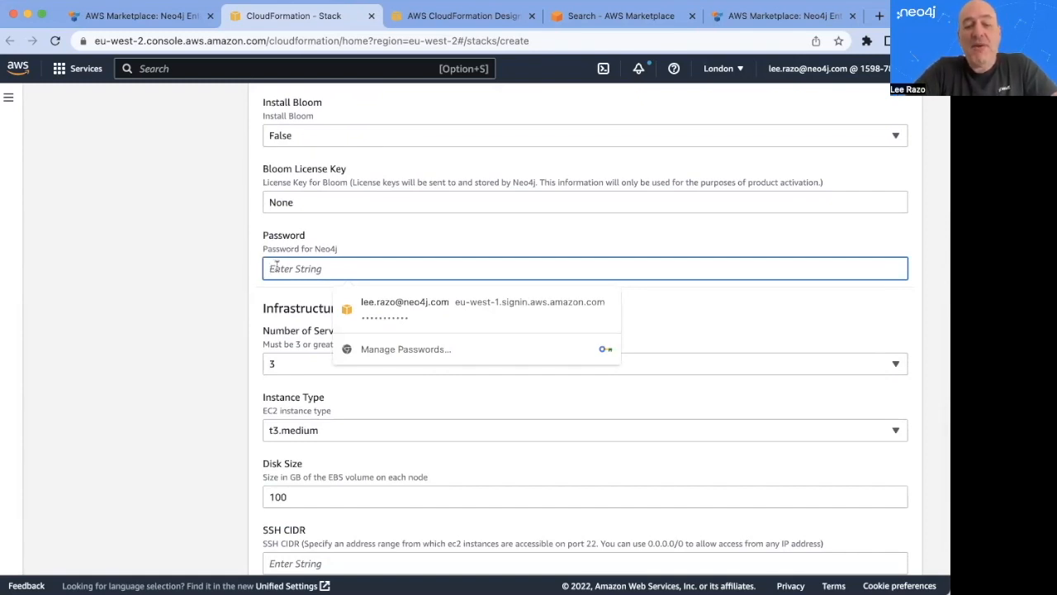
left_click(238, 271)
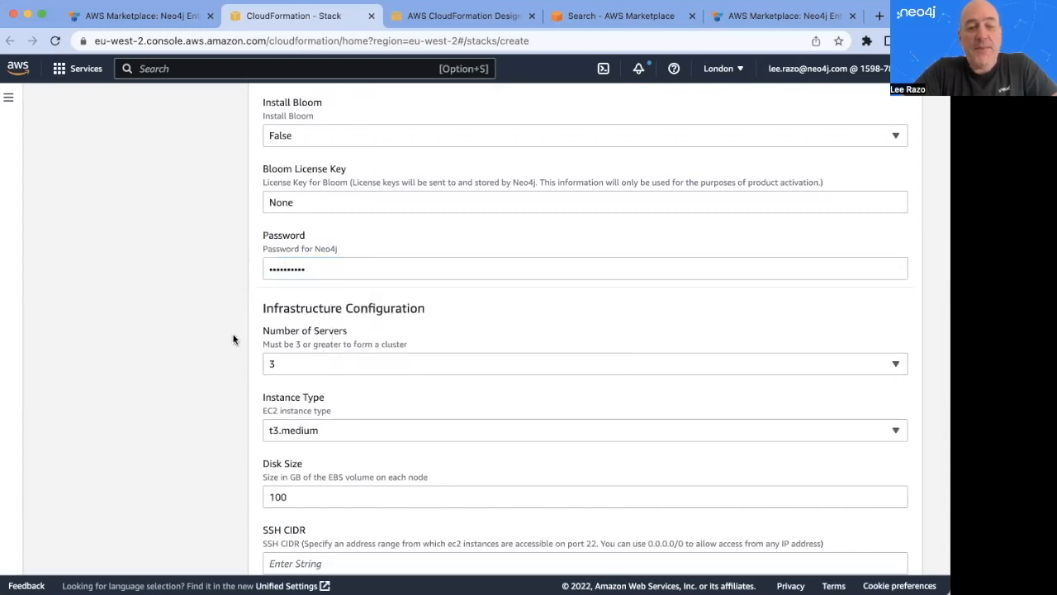
scroll("down", 3)
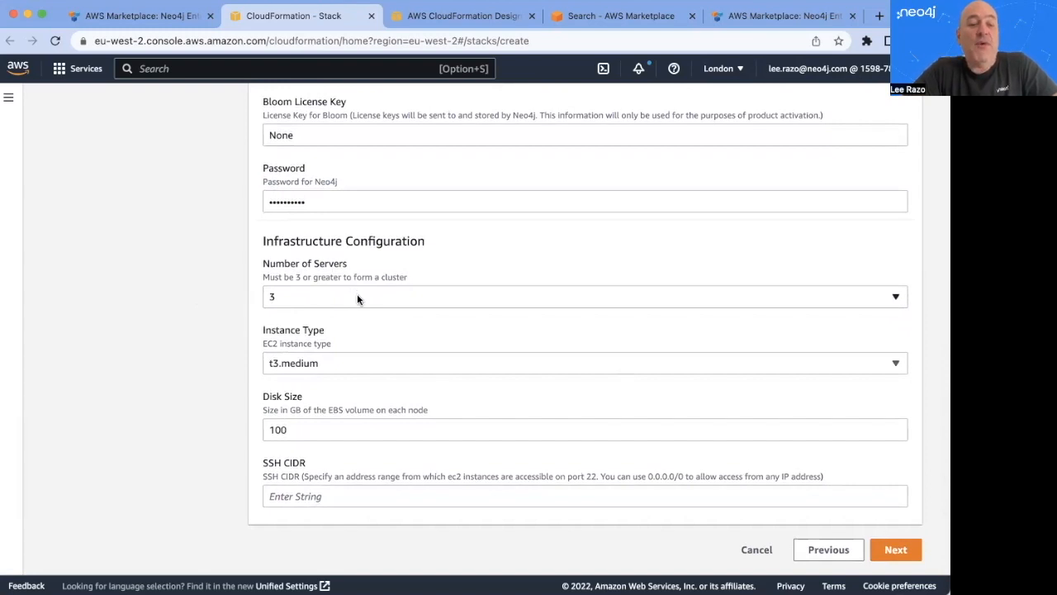
left_click(584, 297)
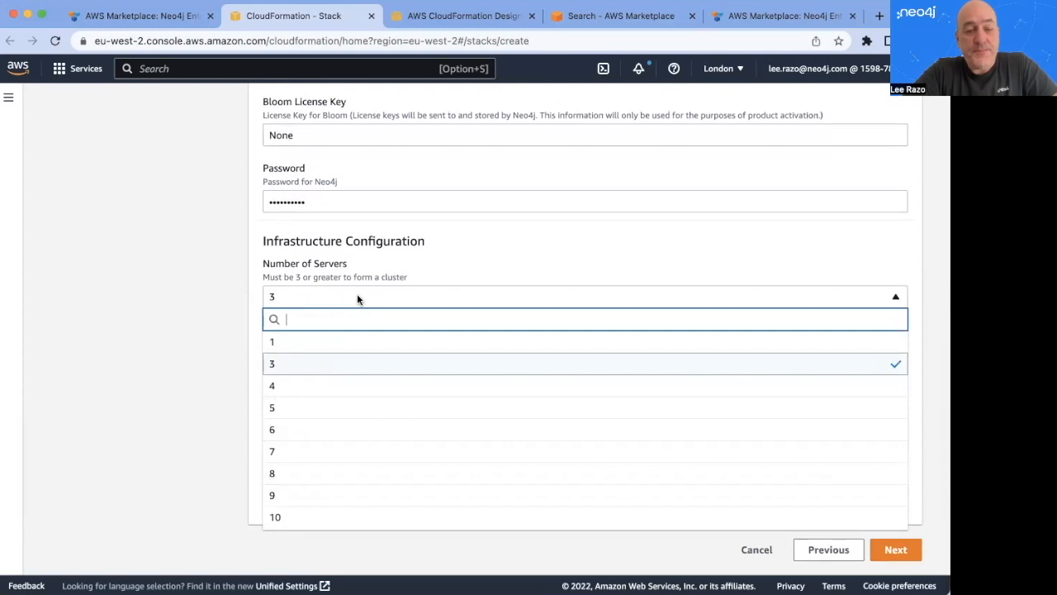
mouse_move(284, 386)
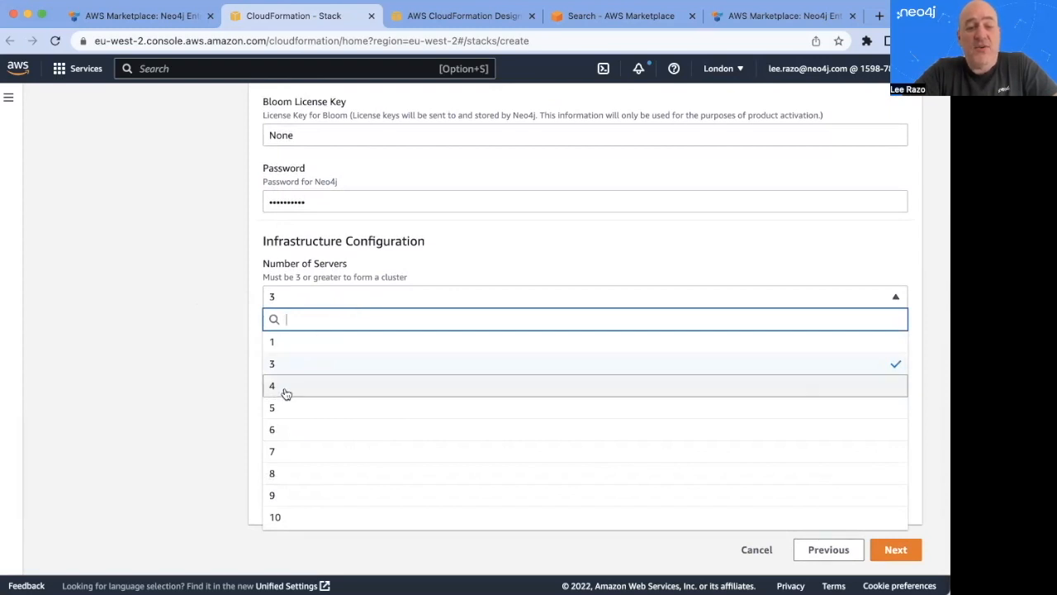
mouse_move(284, 342)
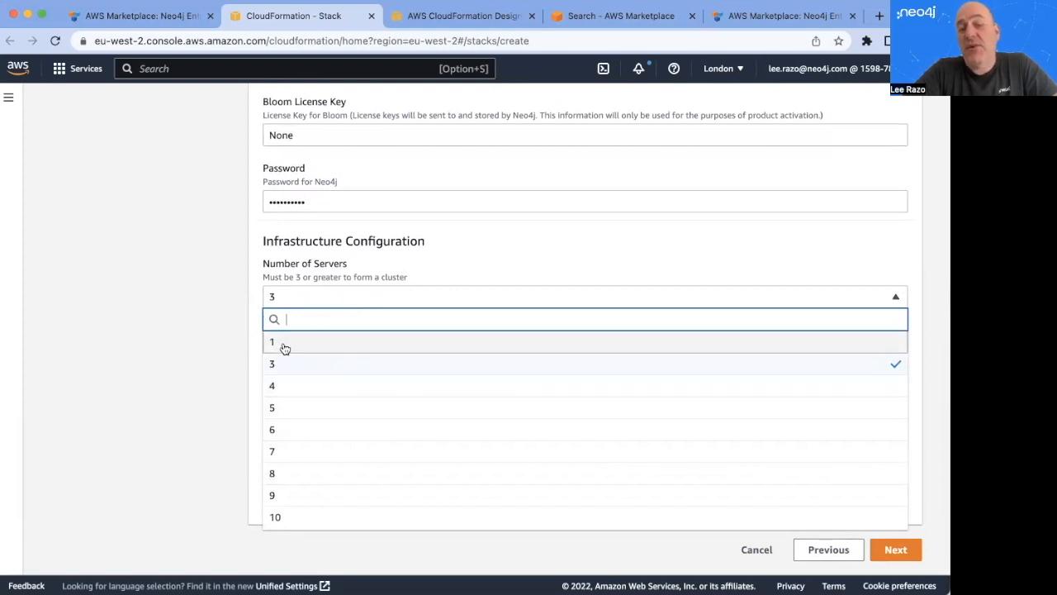
mouse_move(228, 373)
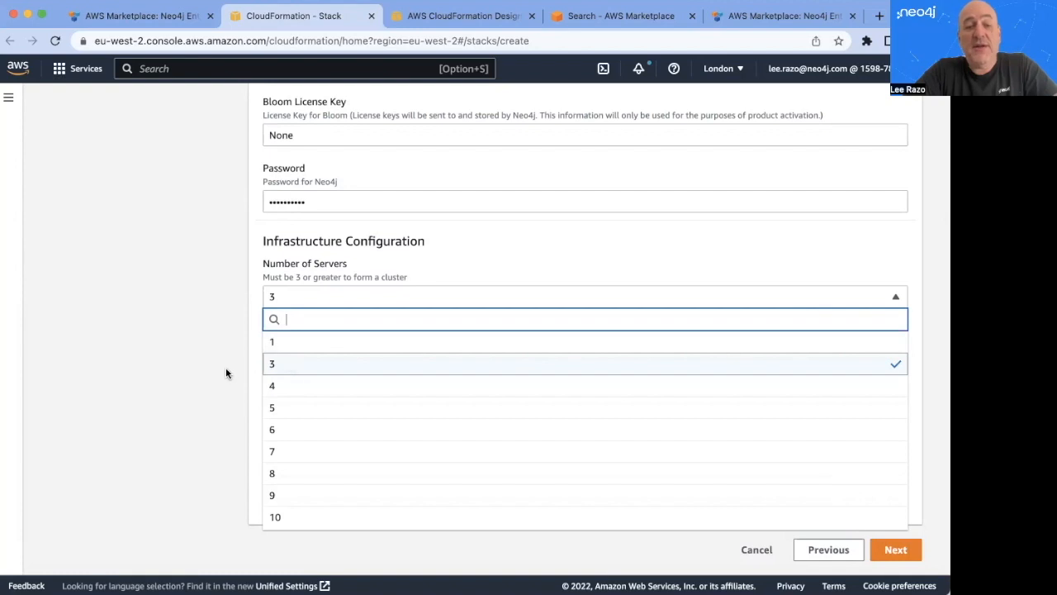
left_click(271, 364)
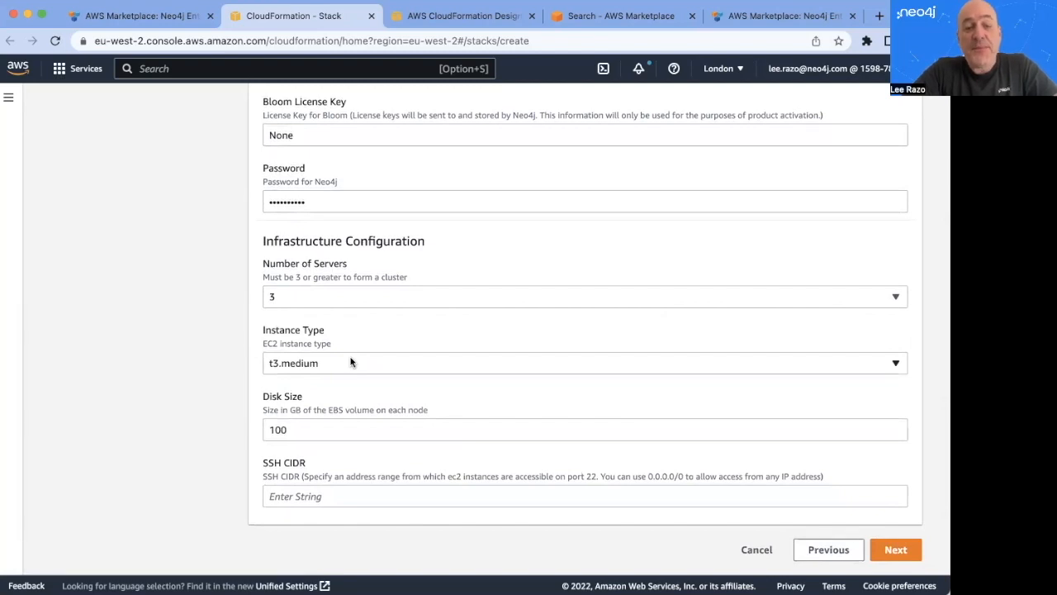
left_click(585, 363)
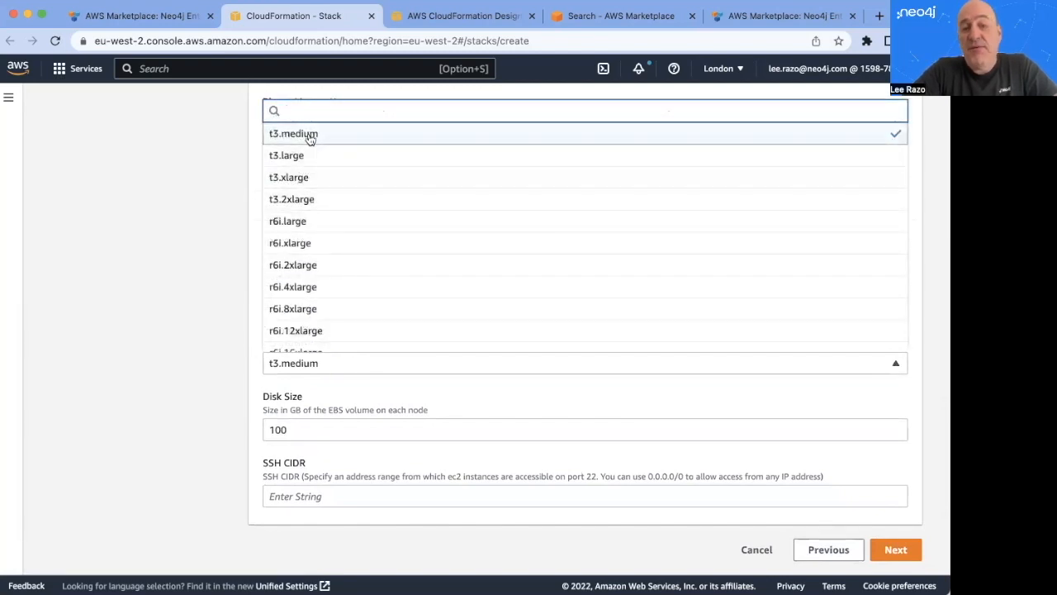
mouse_move(321, 182)
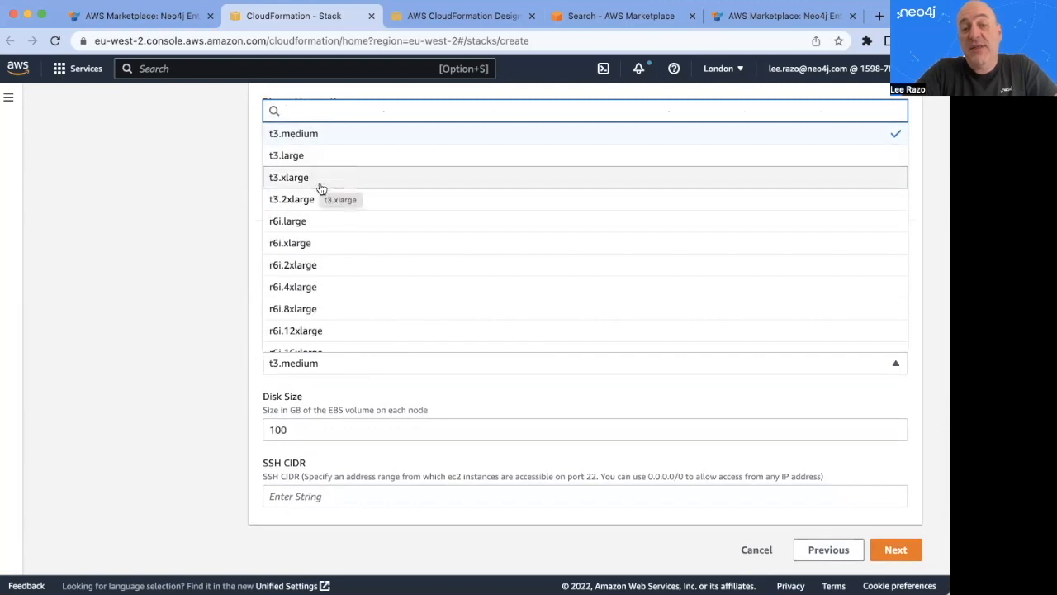
mouse_move(324, 241)
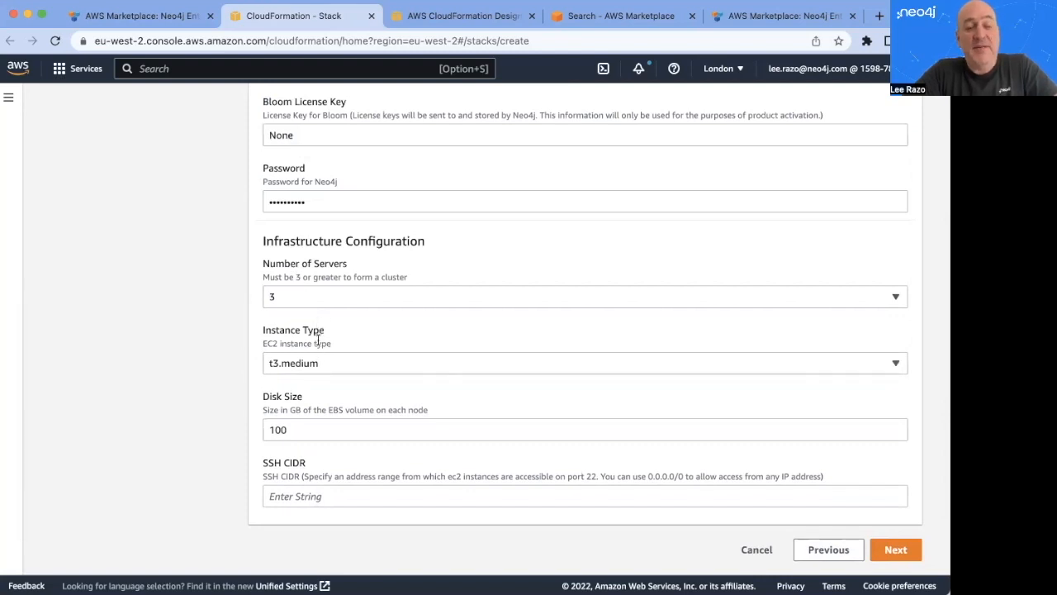
left_click(585, 363)
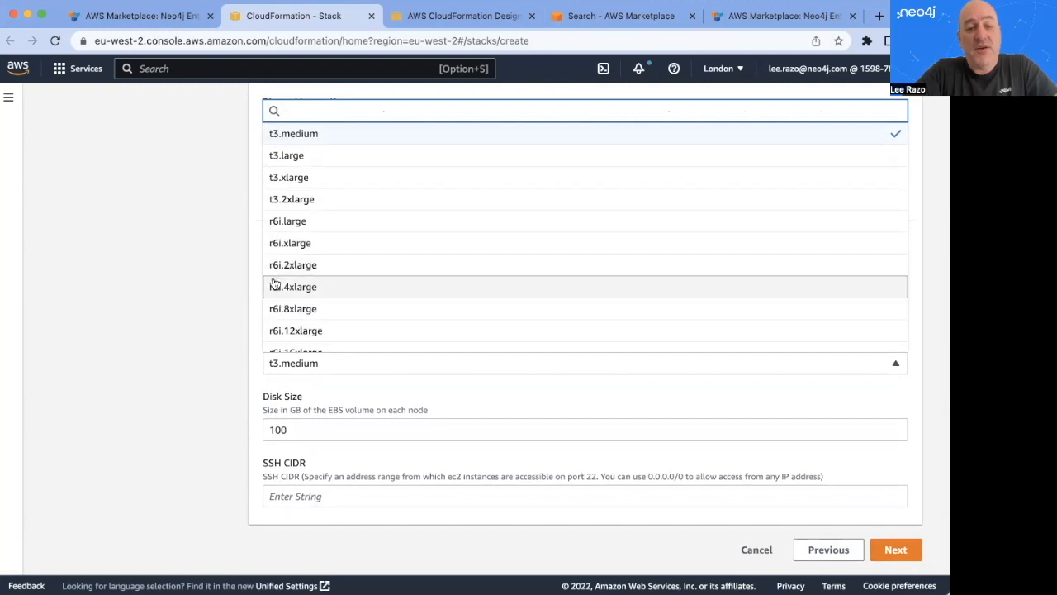
mouse_move(180, 337)
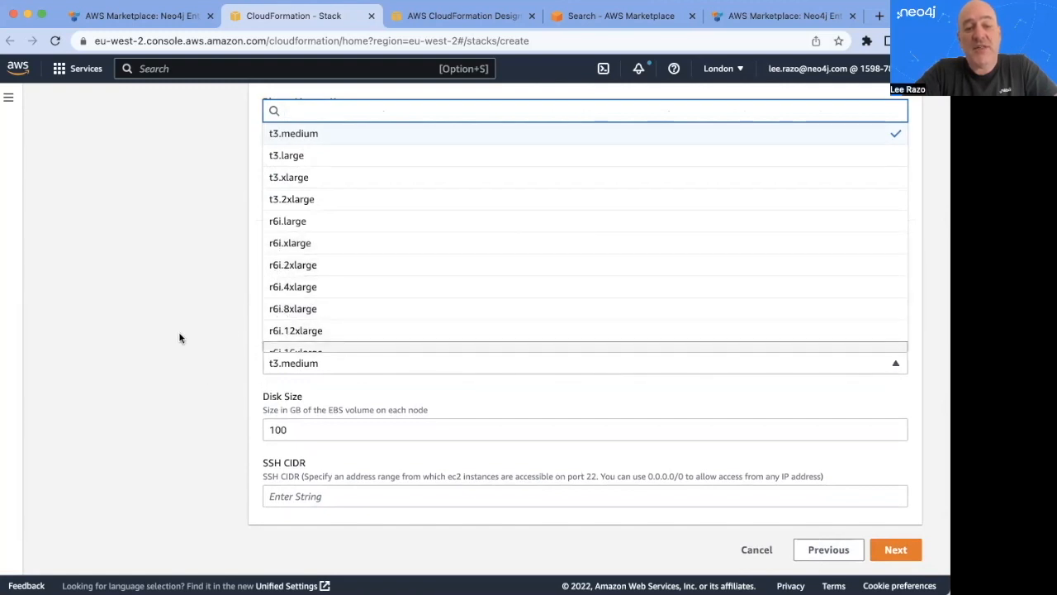
left_click(294, 132)
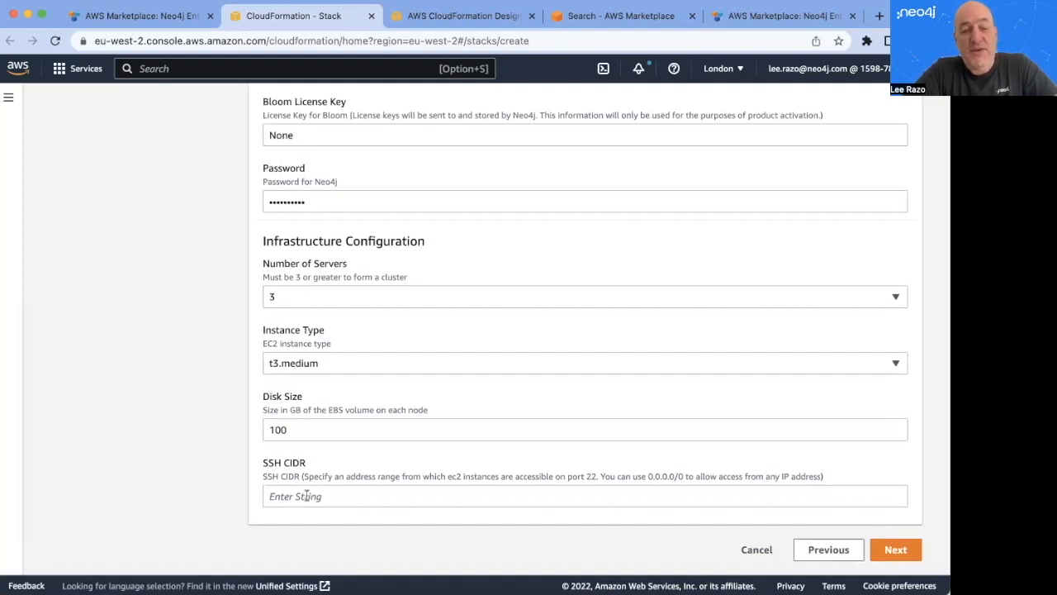
Set SSH CIDR to 0.0.0.0/0 and continue to Configure stack options
left_click(585, 496)
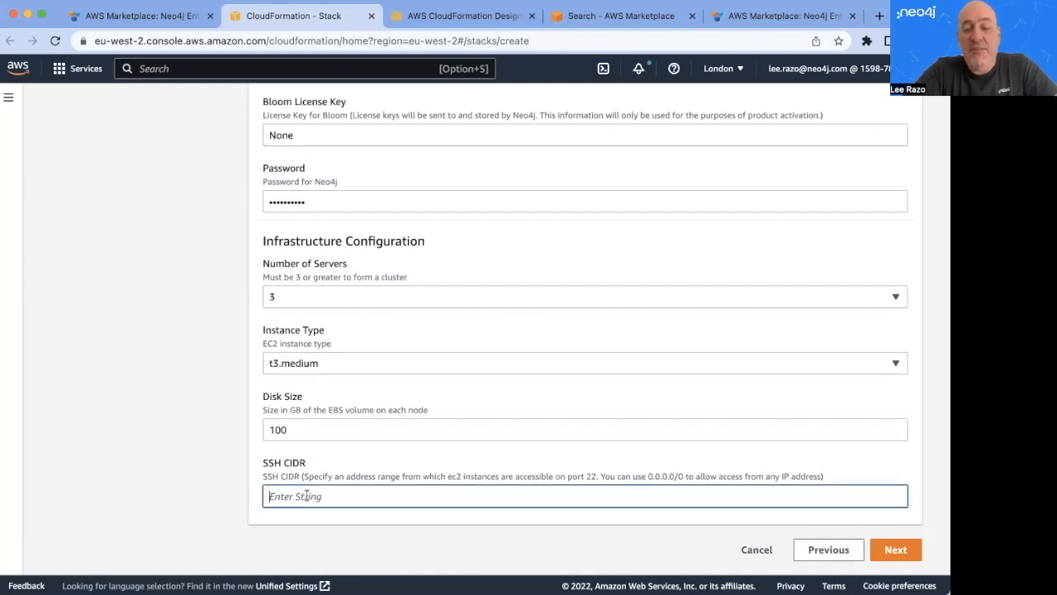
type("0.0.0.0/0")
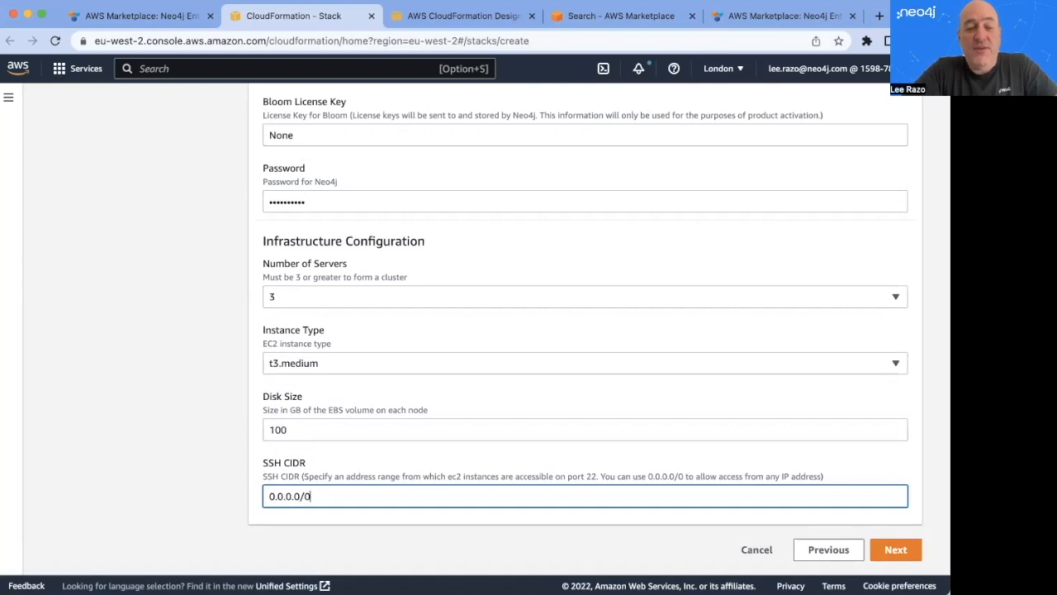
mouse_move(597, 408)
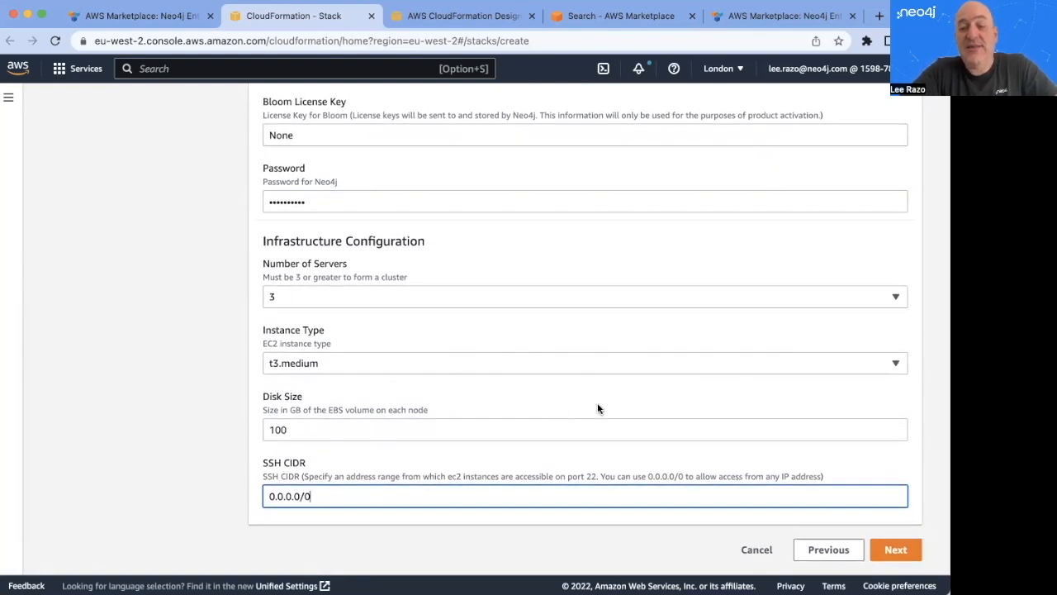
mouse_move(842, 472)
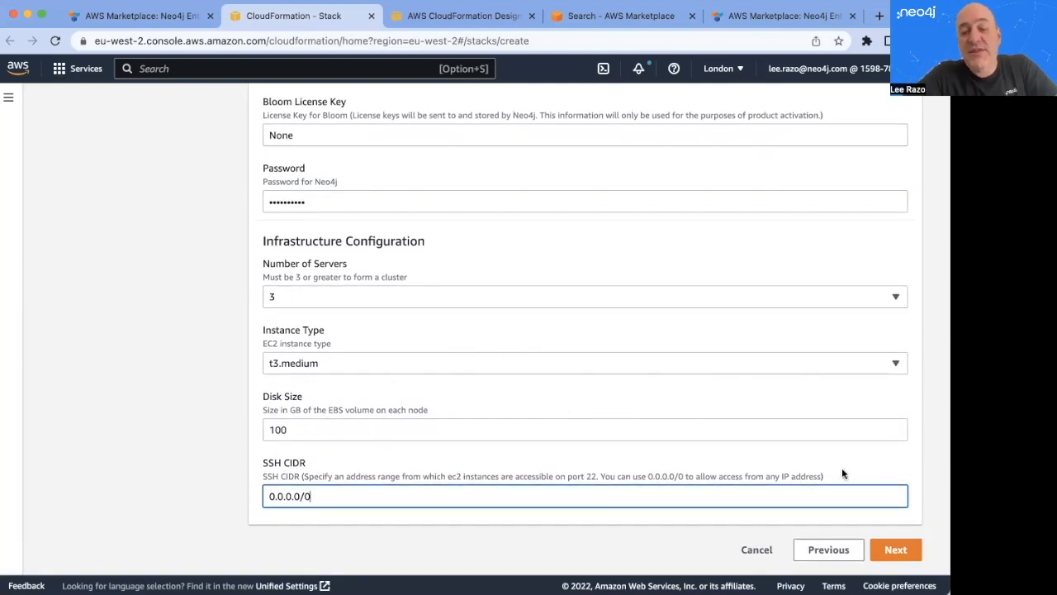
mouse_move(895, 549)
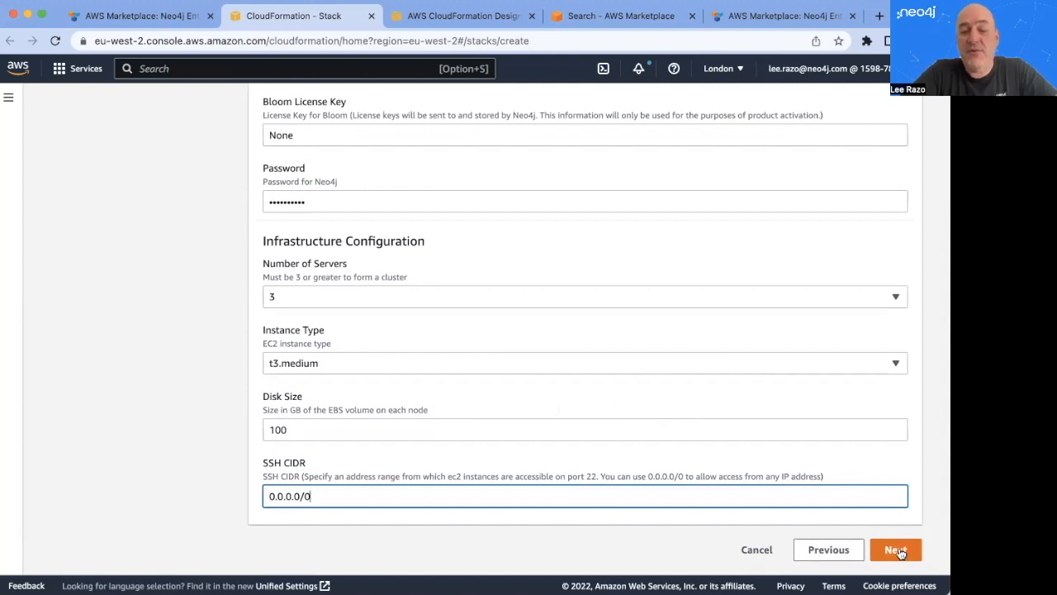
left_click(896, 548)
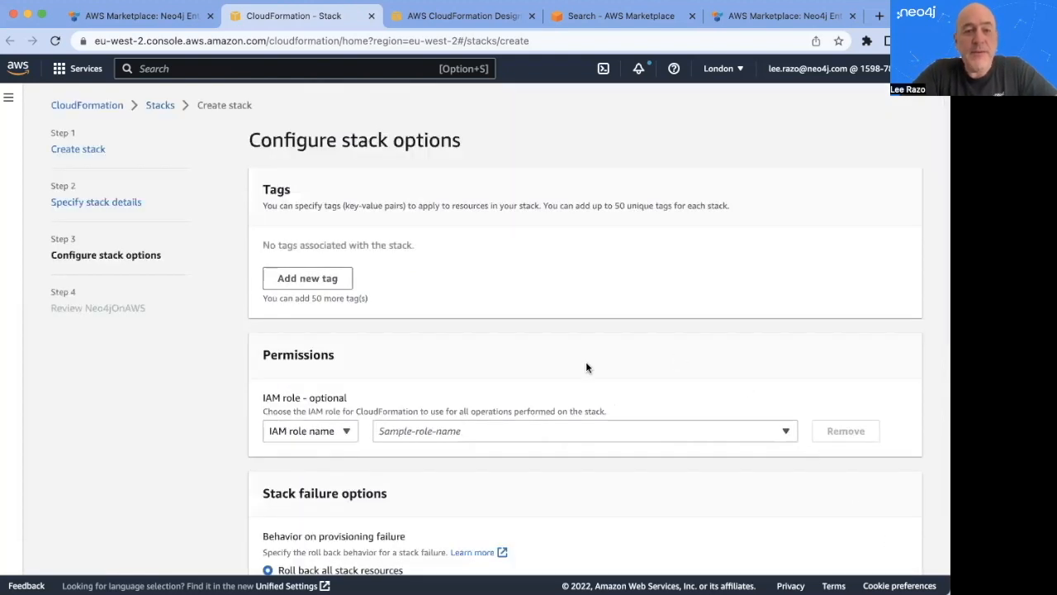
Leave tags, permissions and failure options at defaults and continue to Review Neo4jOnAWS
scroll("down", 3)
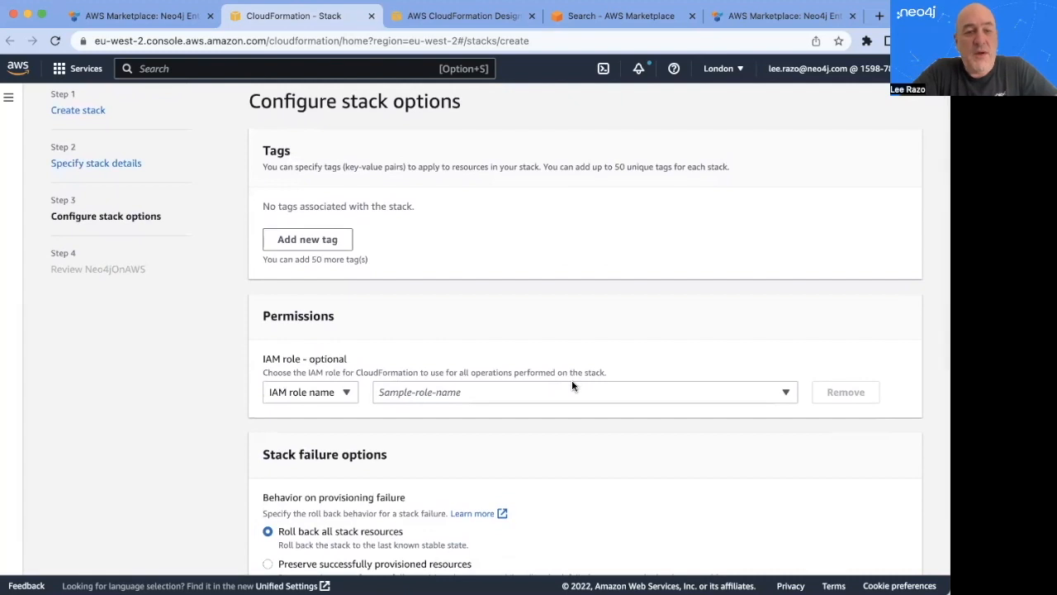
scroll("down", 3)
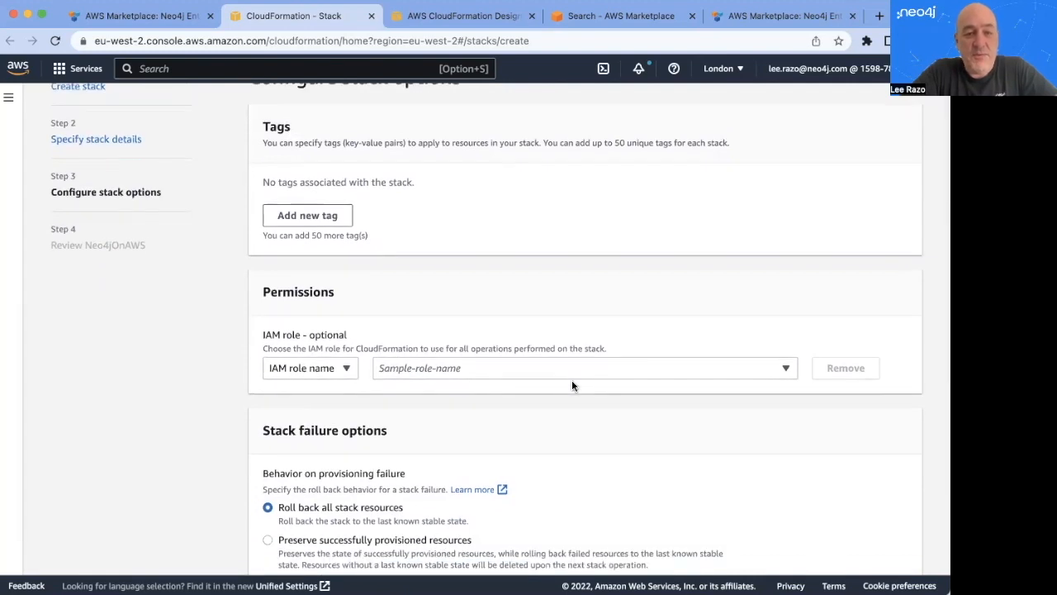
scroll("down", 3)
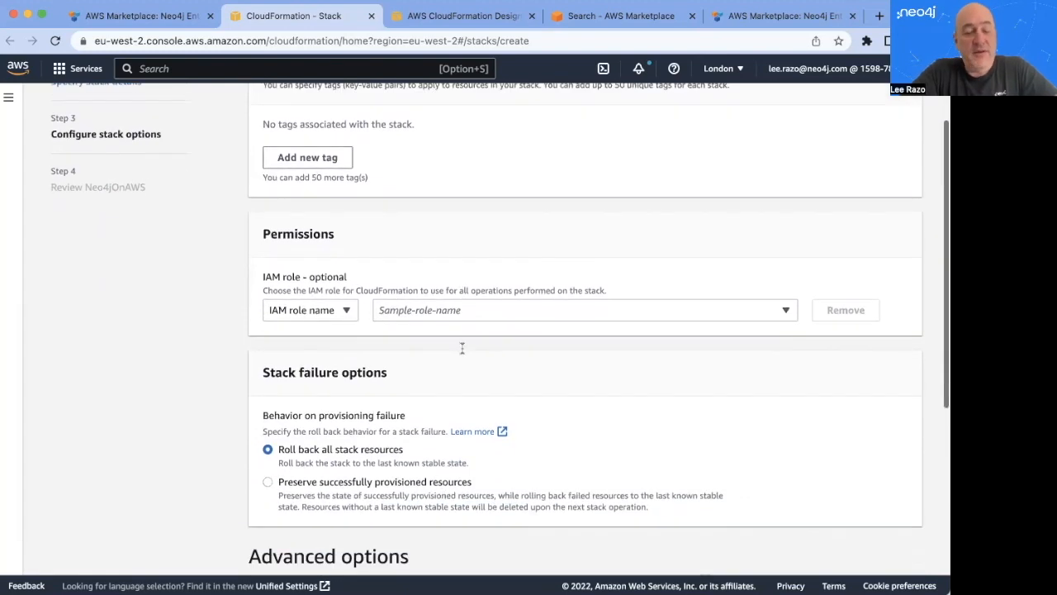
scroll("down", 3)
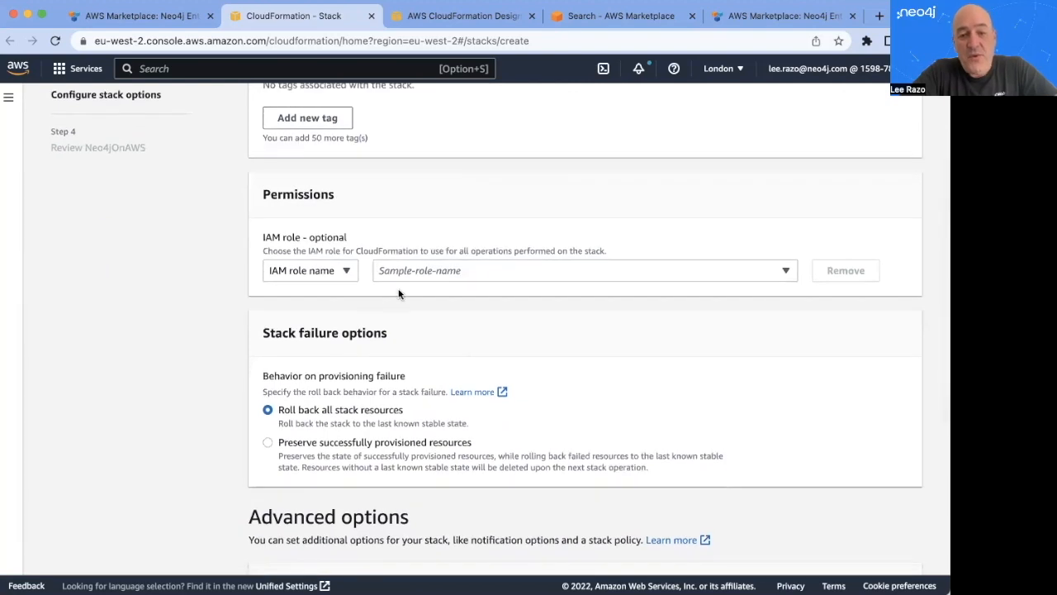
scroll("down", 3)
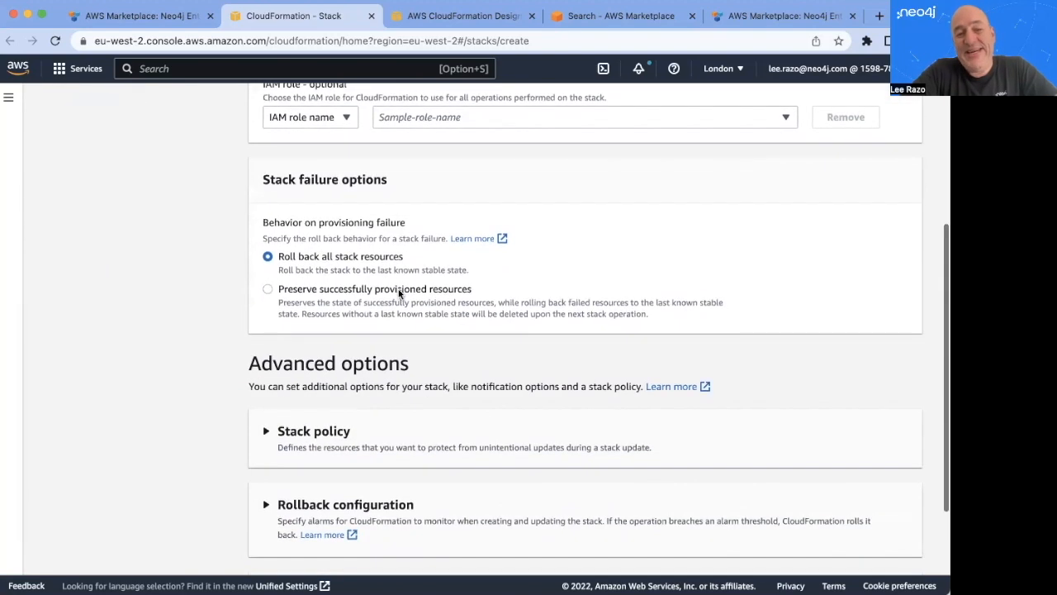
scroll("down", 3)
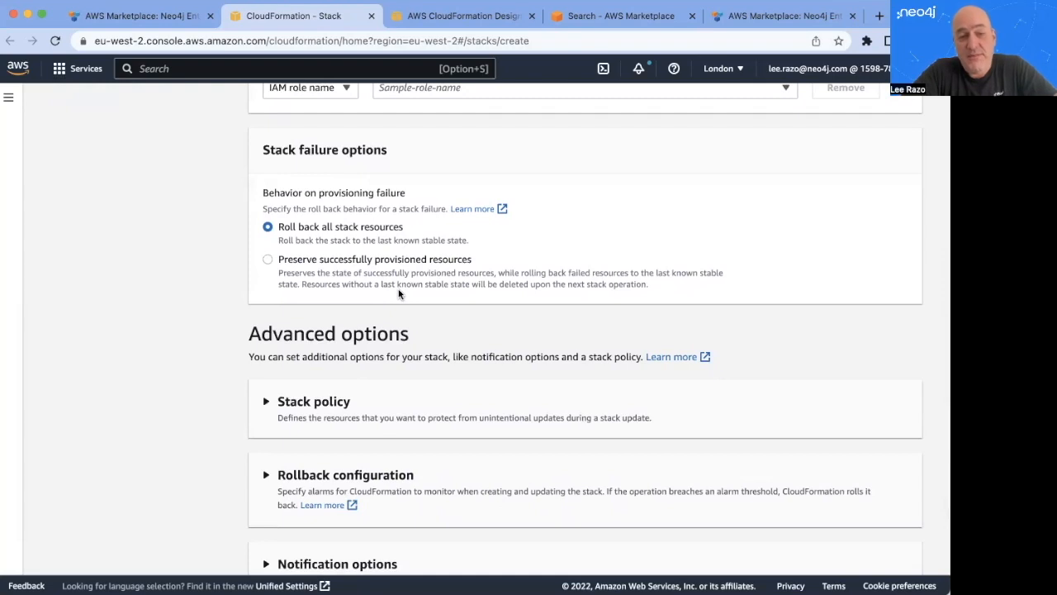
mouse_move(360, 241)
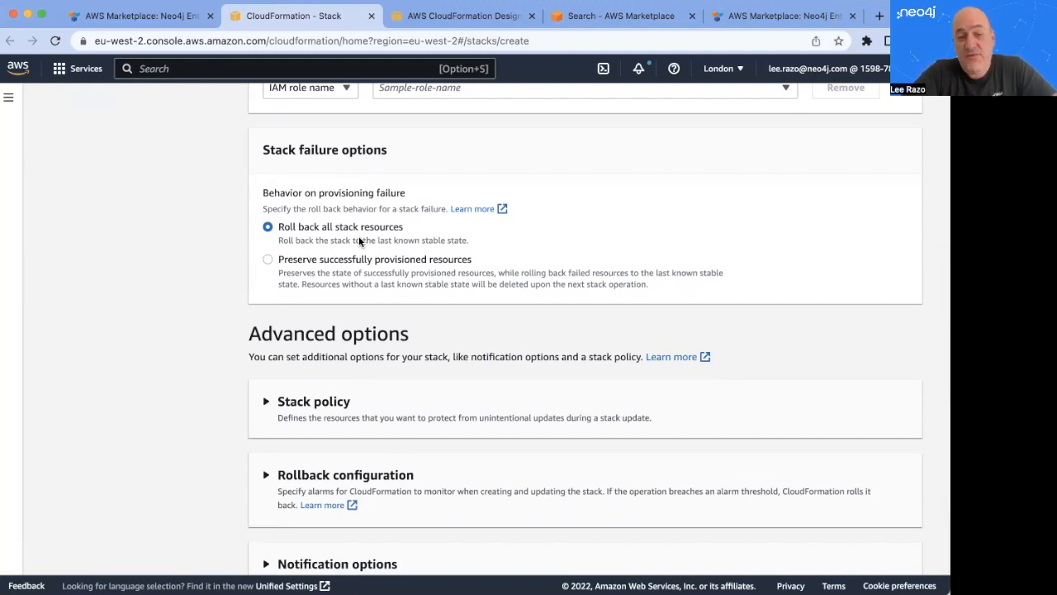
mouse_move(334, 276)
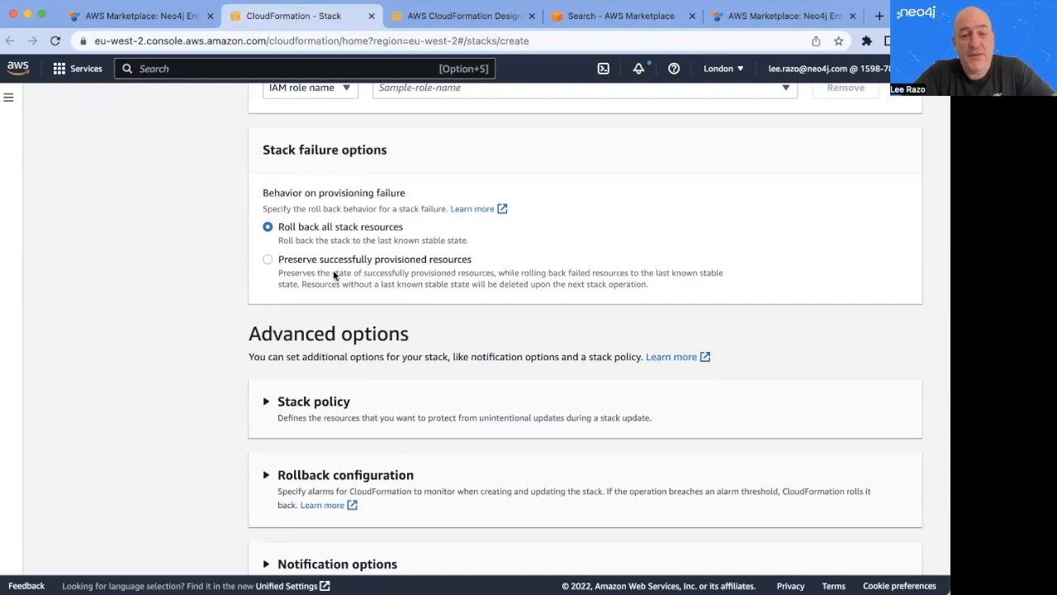
scroll("down", 3)
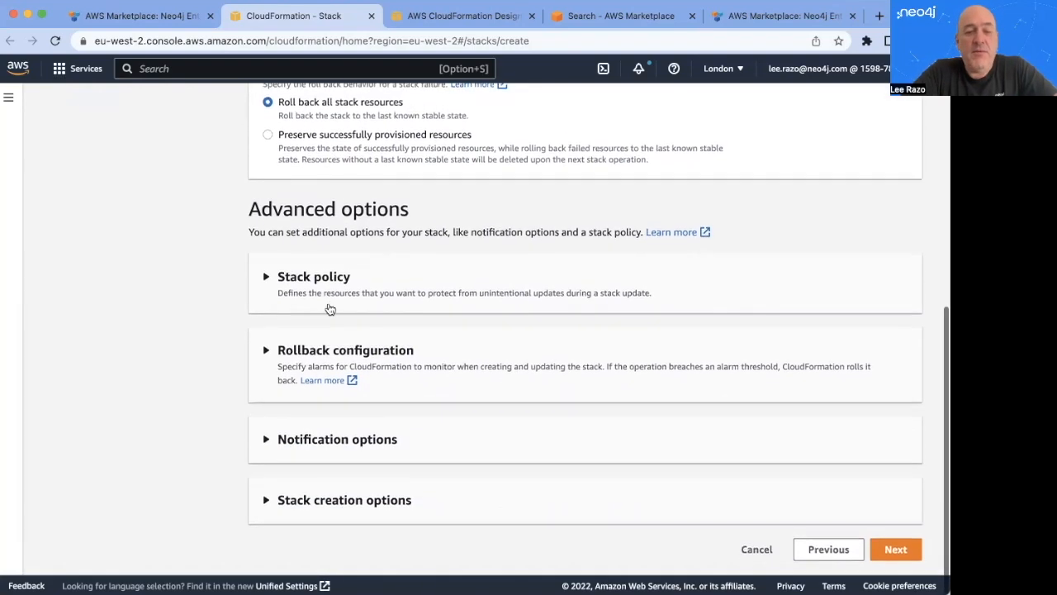
mouse_move(759, 462)
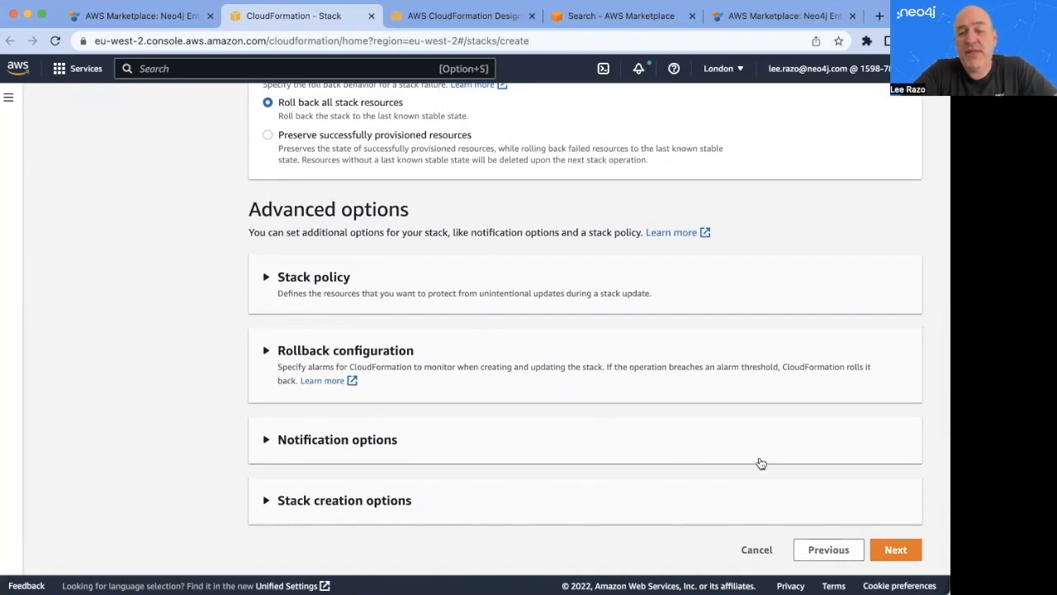
left_click(895, 549)
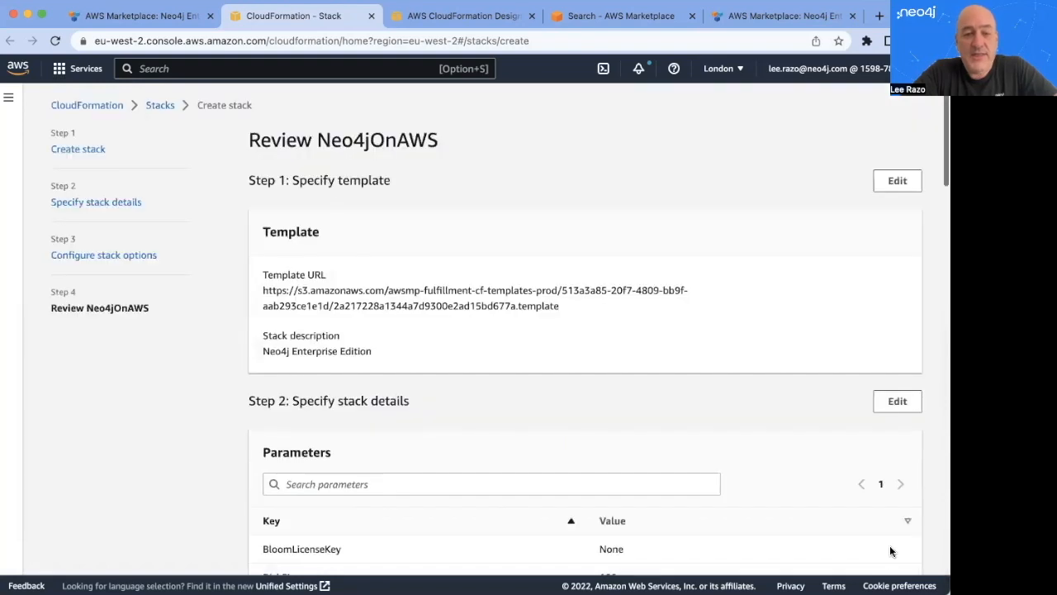
Acknowledge IAM resource creation on the review page and submit the Neo4jOnAWS stack
scroll("down", 3)
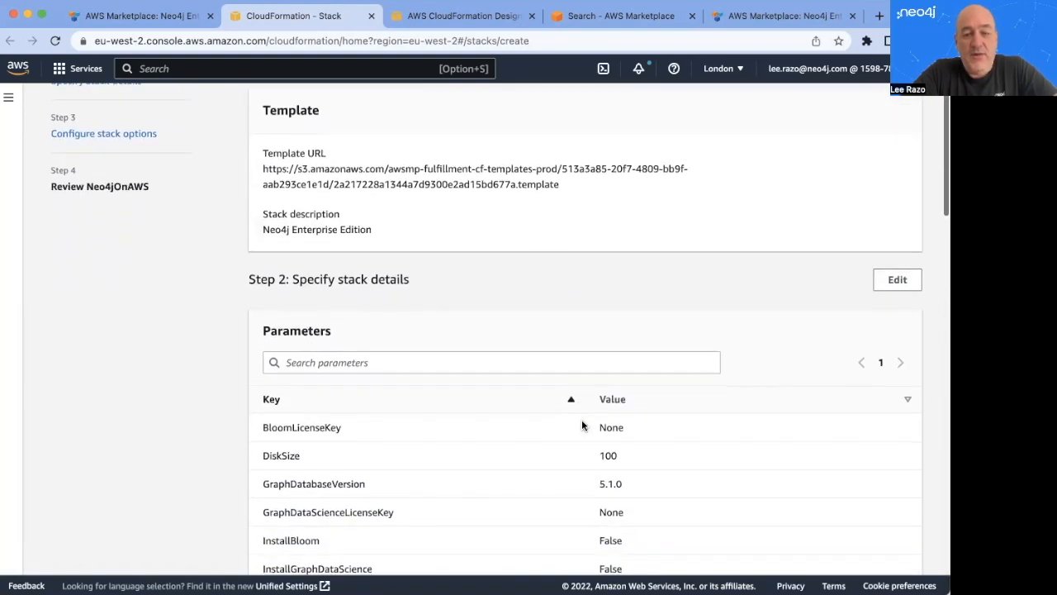
scroll("down", 3)
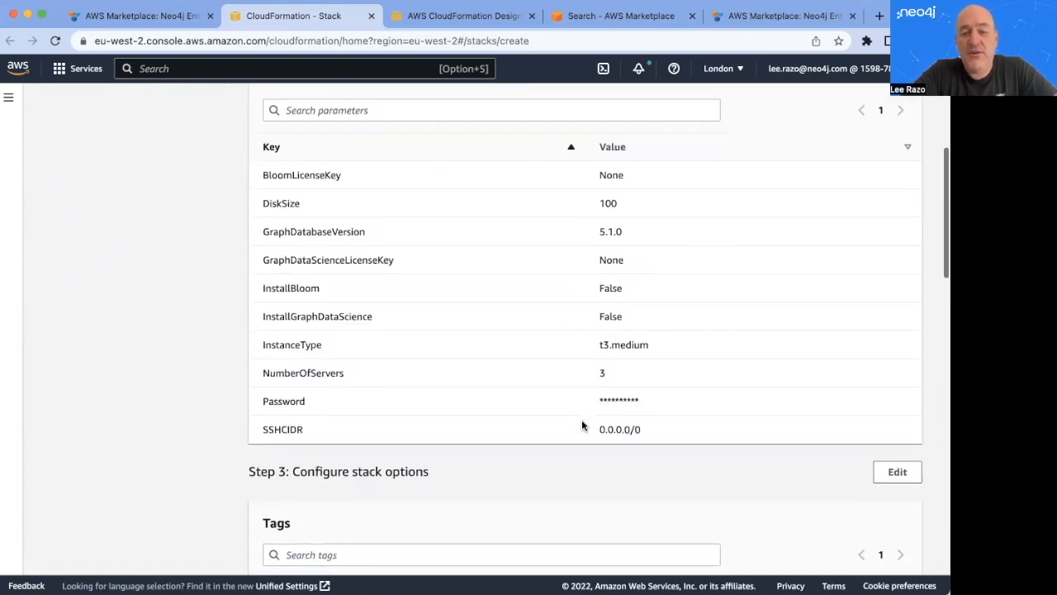
scroll("down", 3)
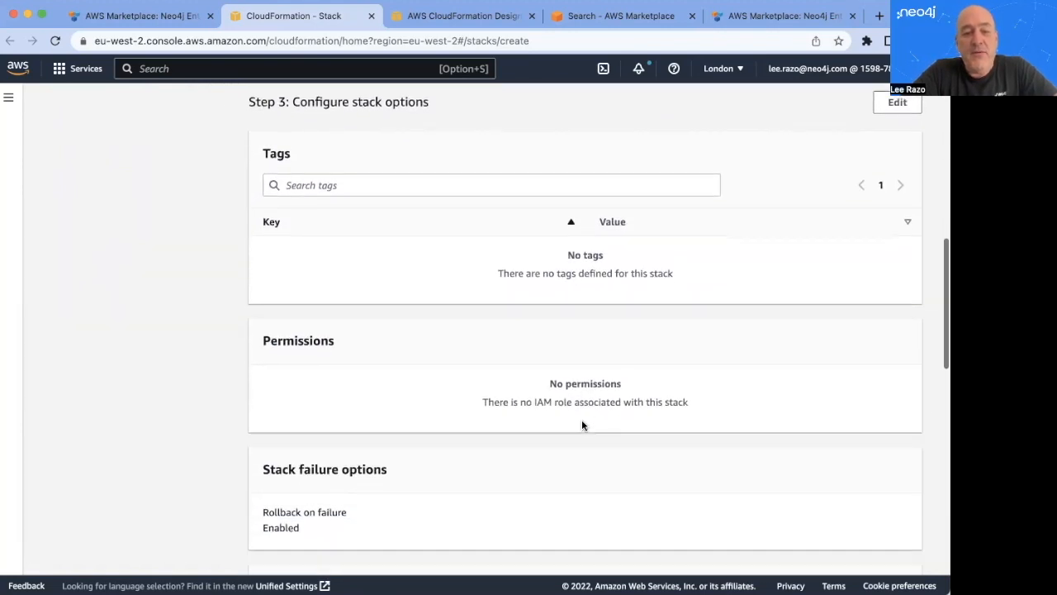
scroll("down", 3)
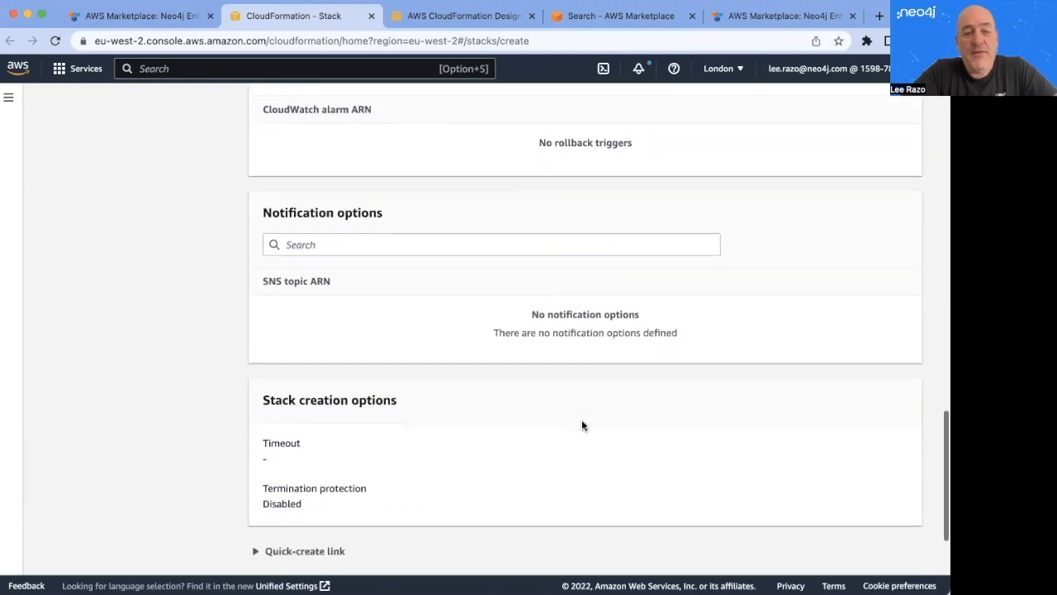
scroll("down", 3)
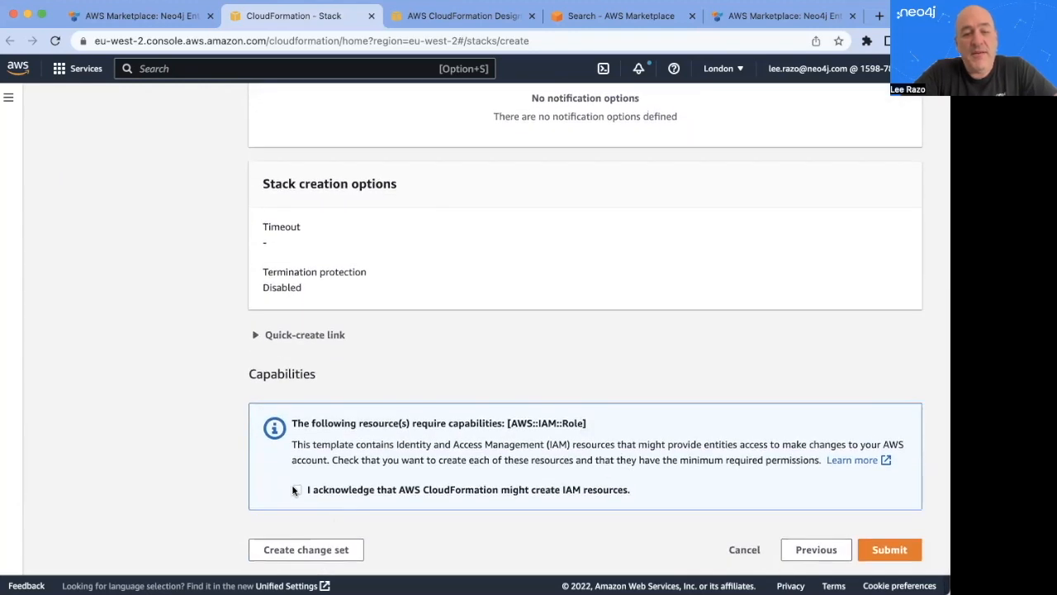
left_click(297, 489)
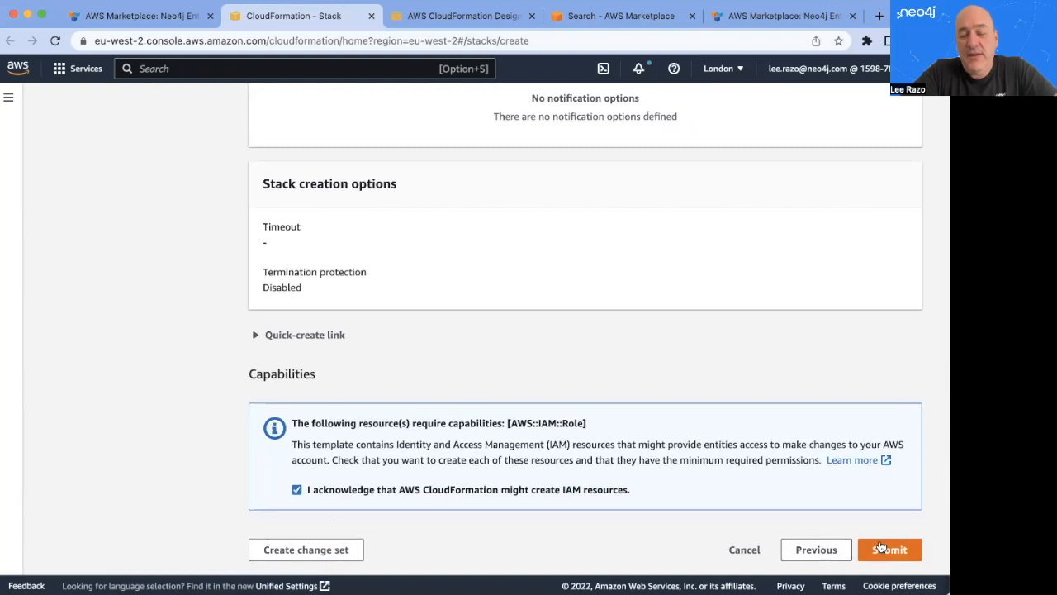
left_click(888, 548)
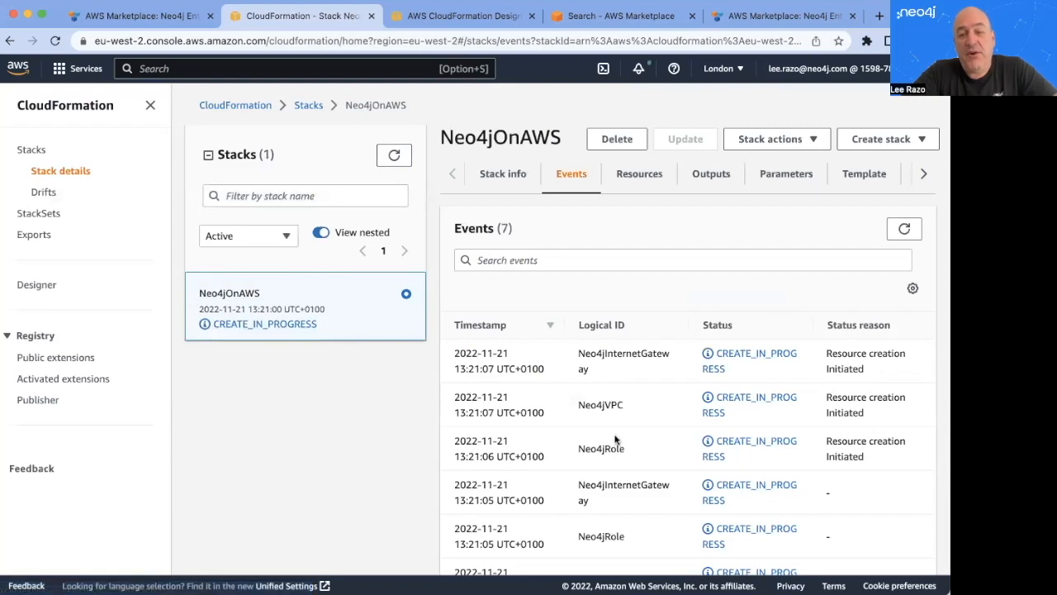
Scroll the stack events while waiting for Neo4jOnAWS to reach CREATE_COMPLETE
scroll("down", 3)
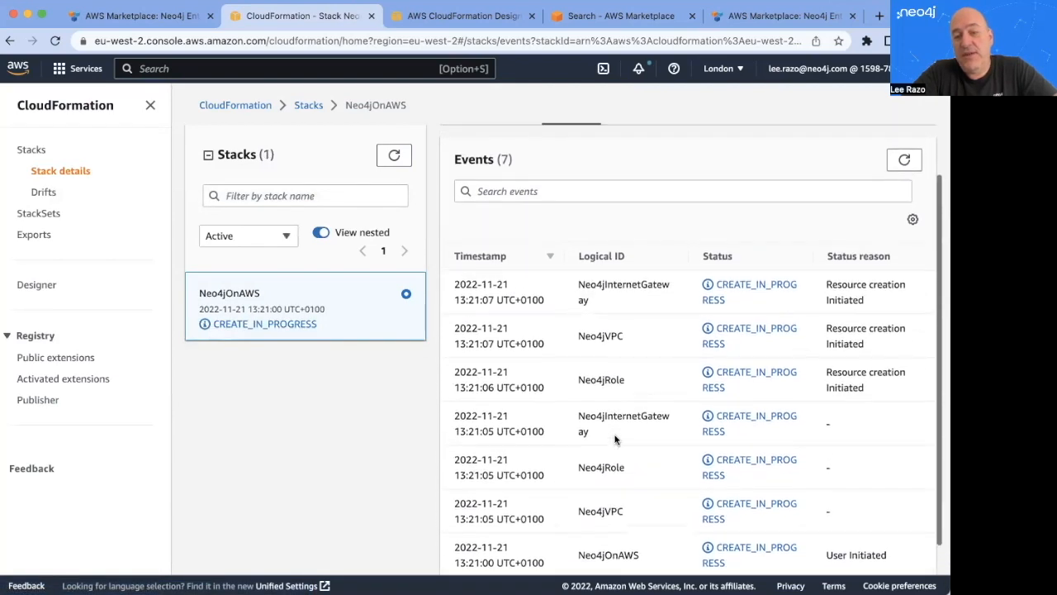
scroll("down", 3)
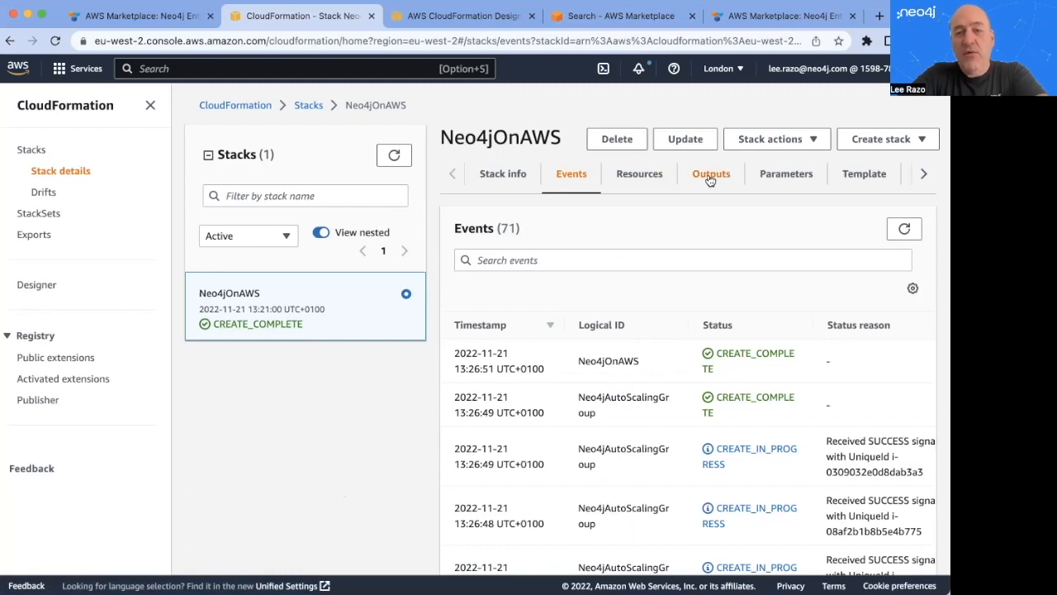
Open the Neo4jBrowserURL value from the stack's Outputs in a new browser tab
left_click(710, 174)
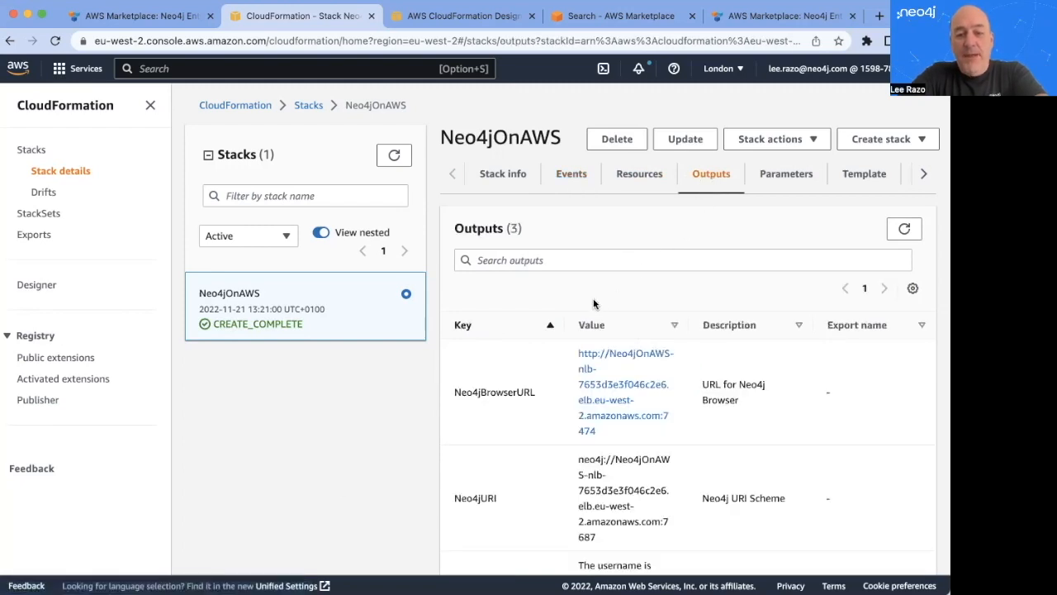
scroll("down", 3)
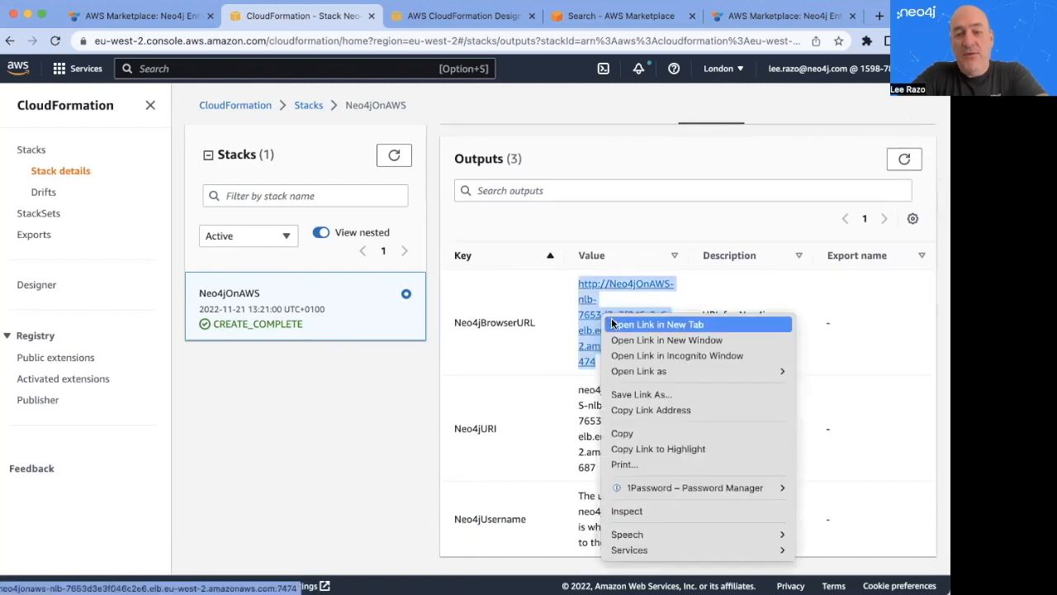
left_click(657, 324)
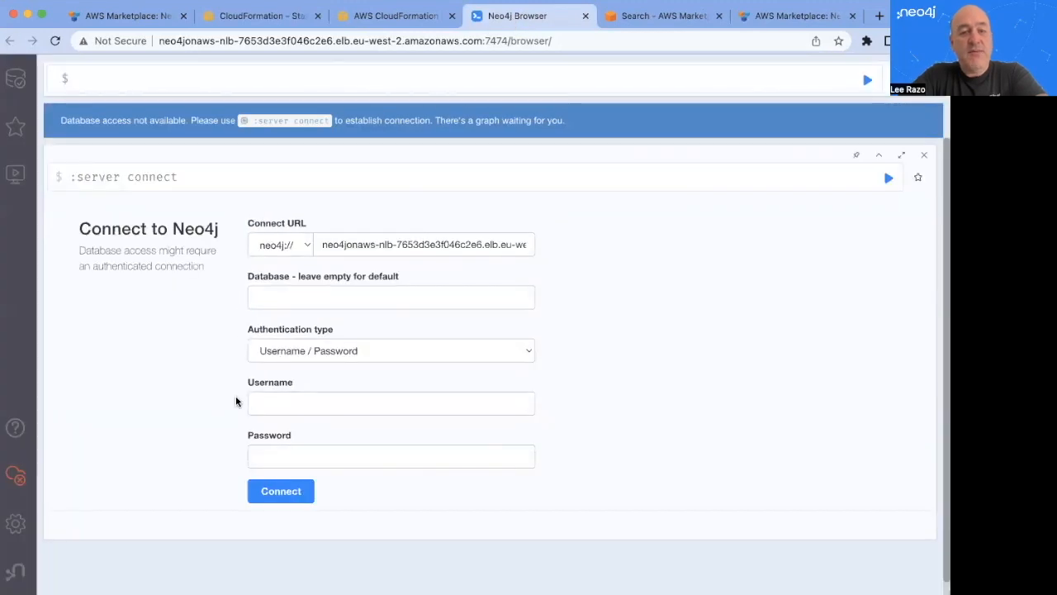
Connect to the database with username neo4j and its password
left_click(390, 403)
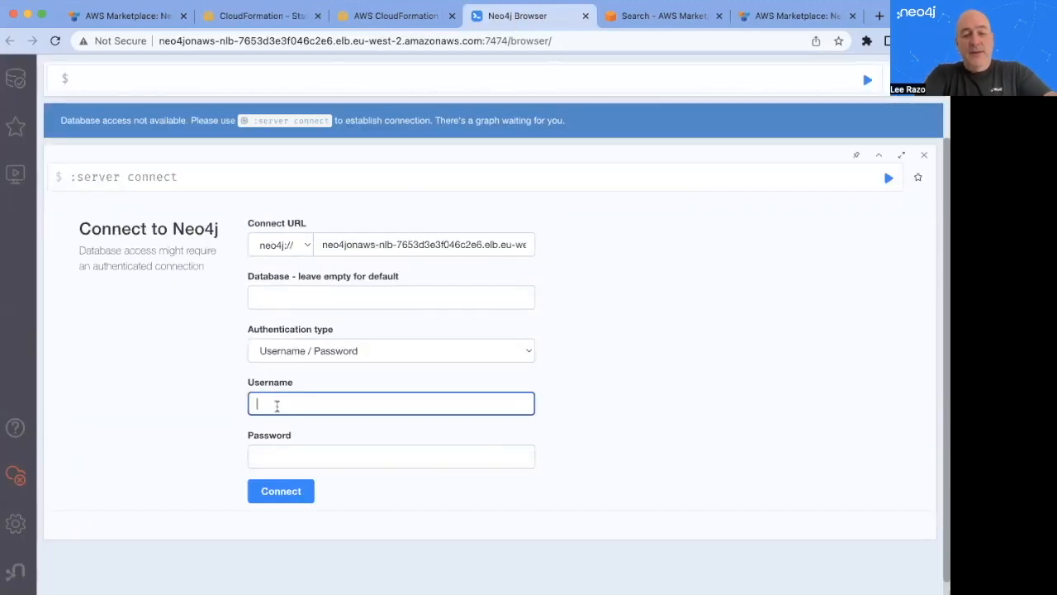
type("neo4j")
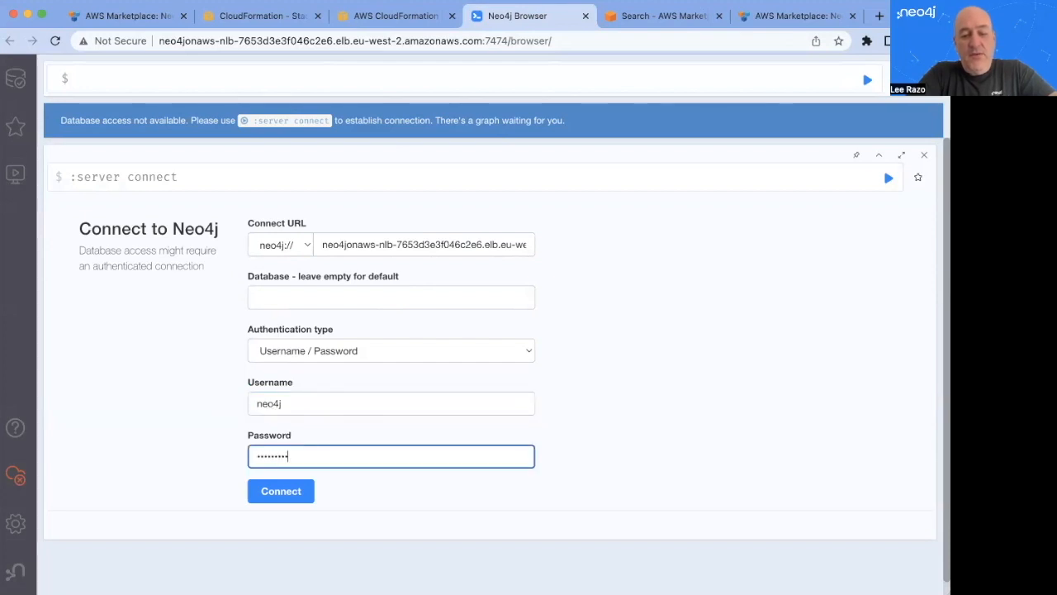
type("•")
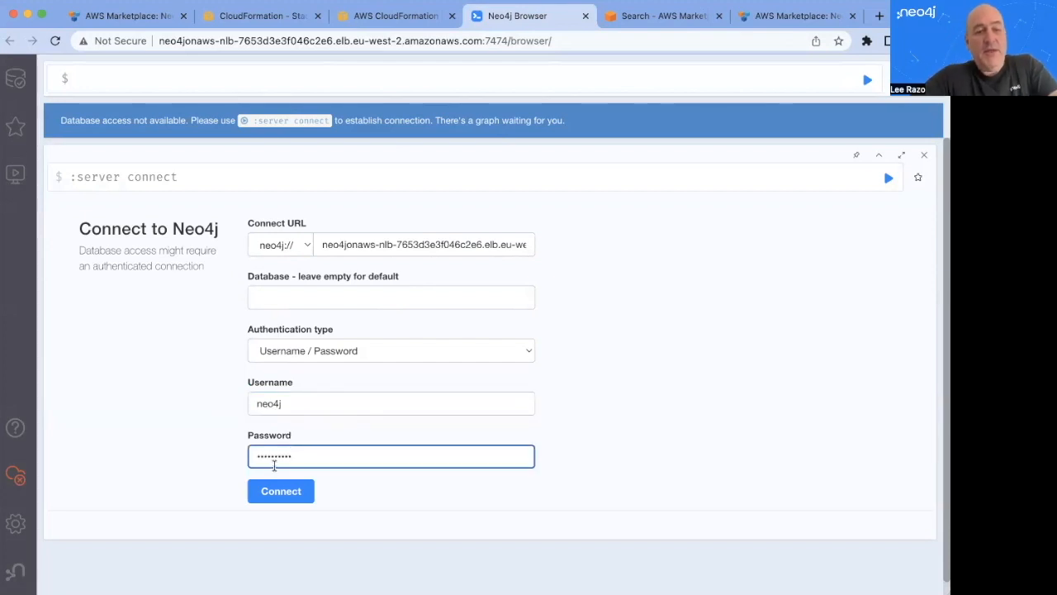
left_click(281, 491)
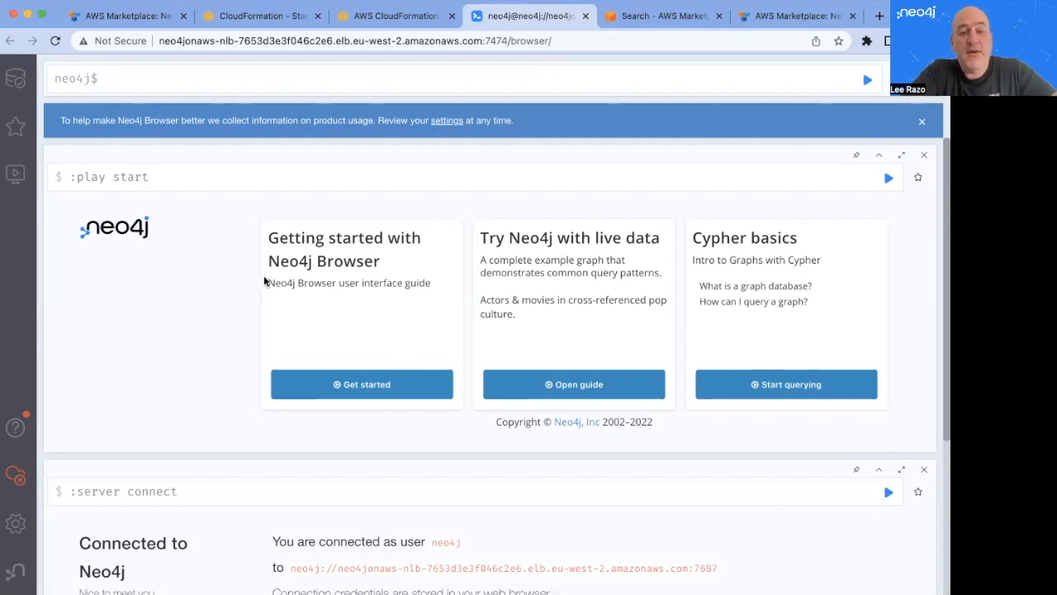
mouse_move(360, 383)
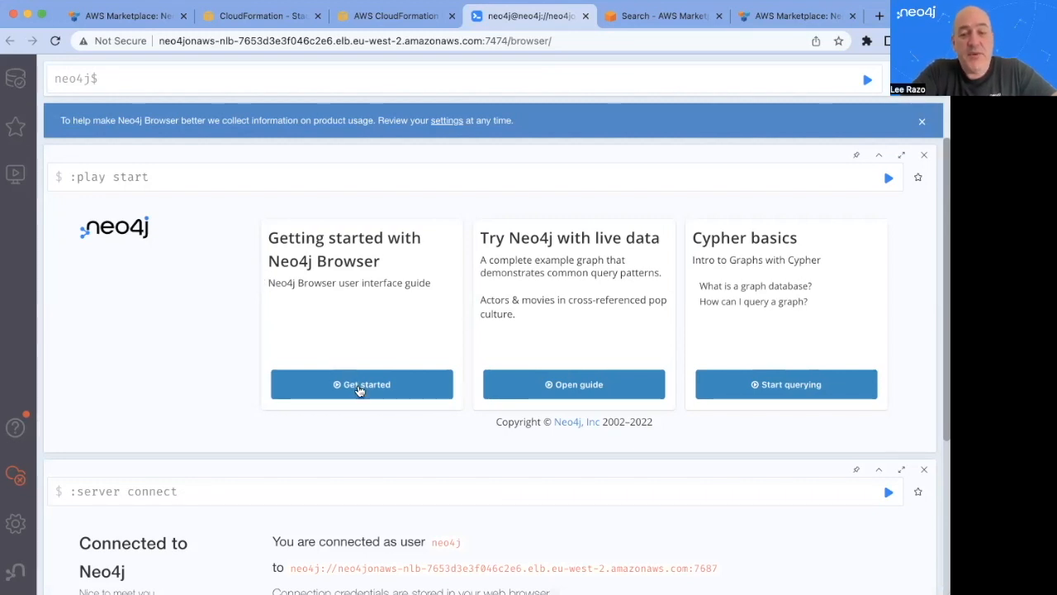
Page through the intro and property graph concepts guides to their next steps
left_click(360, 383)
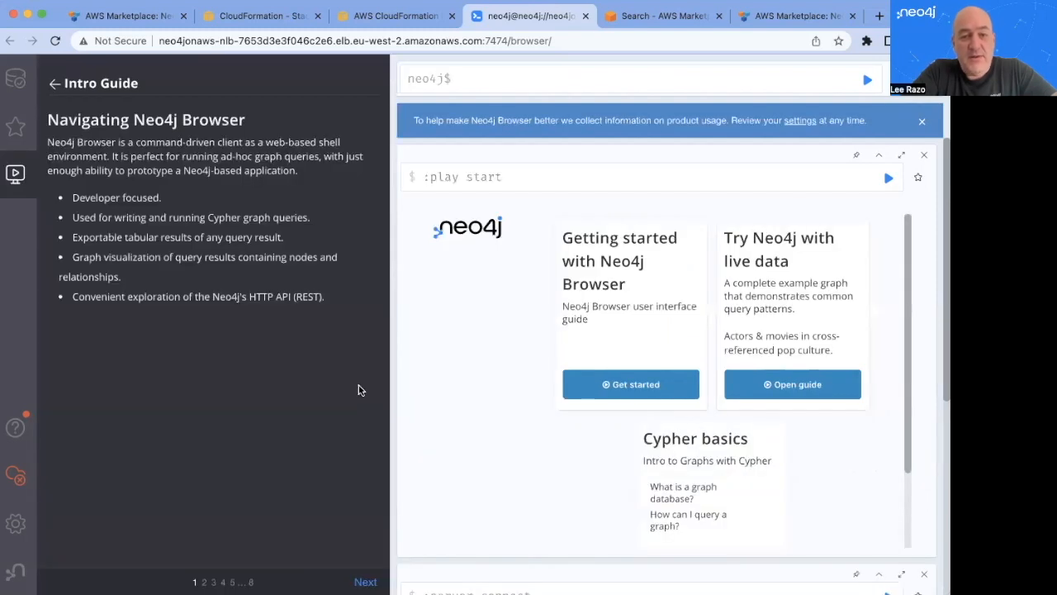
mouse_move(258, 422)
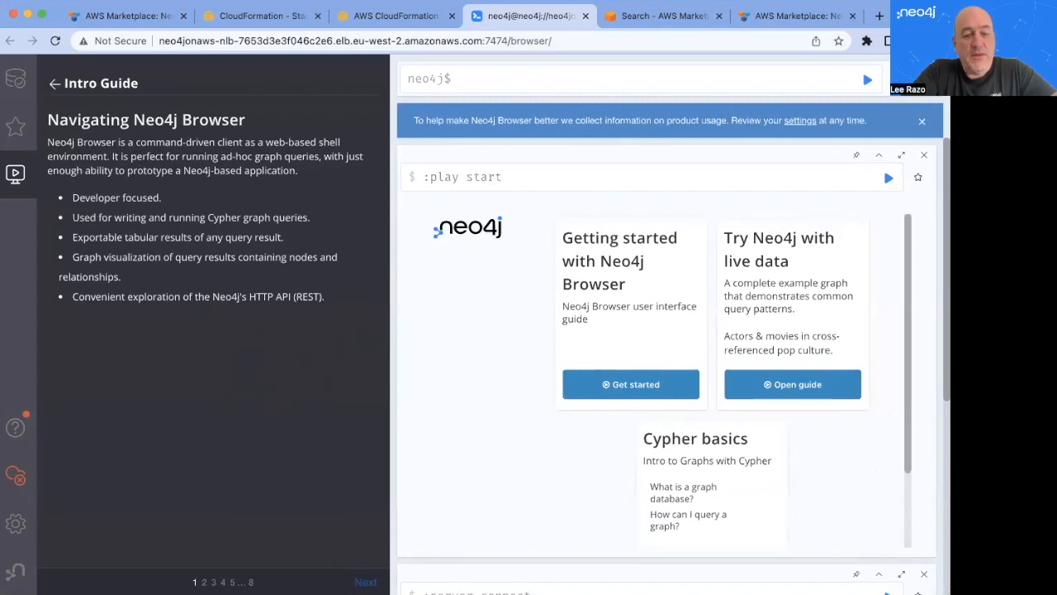
left_click(365, 581)
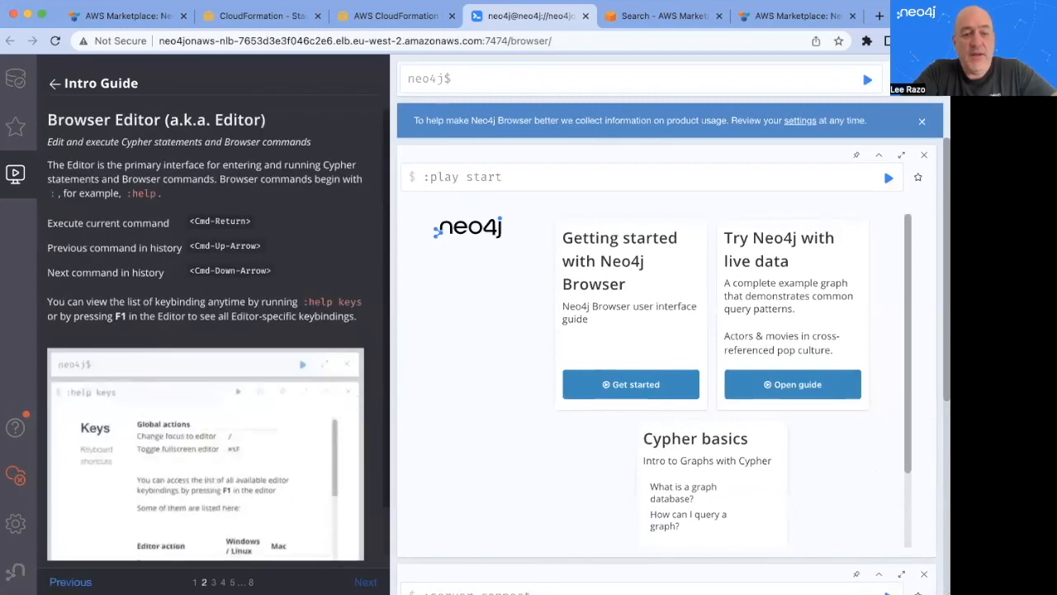
left_click(365, 581)
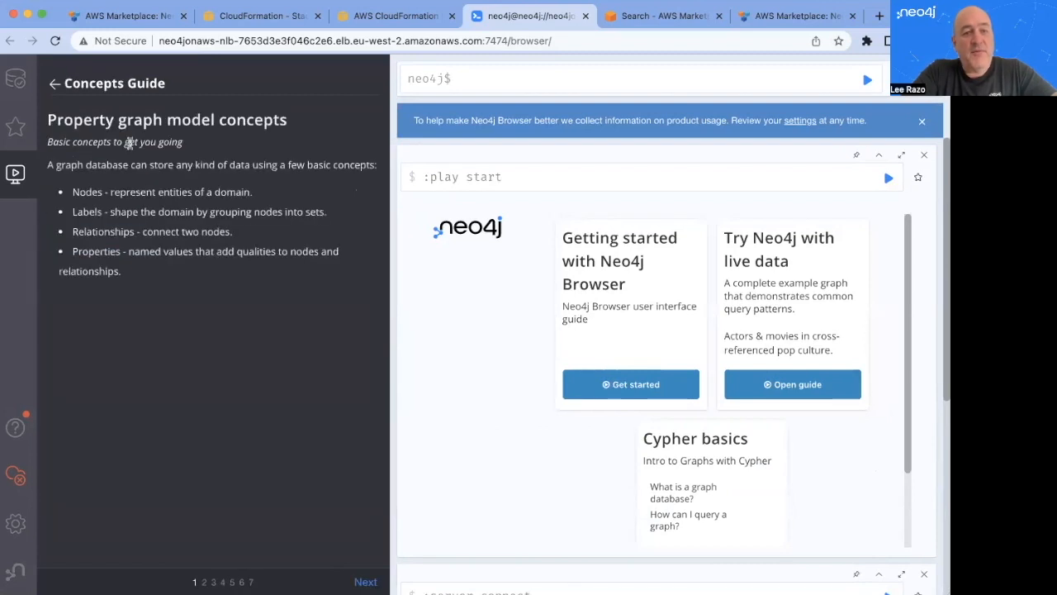
left_click(365, 582)
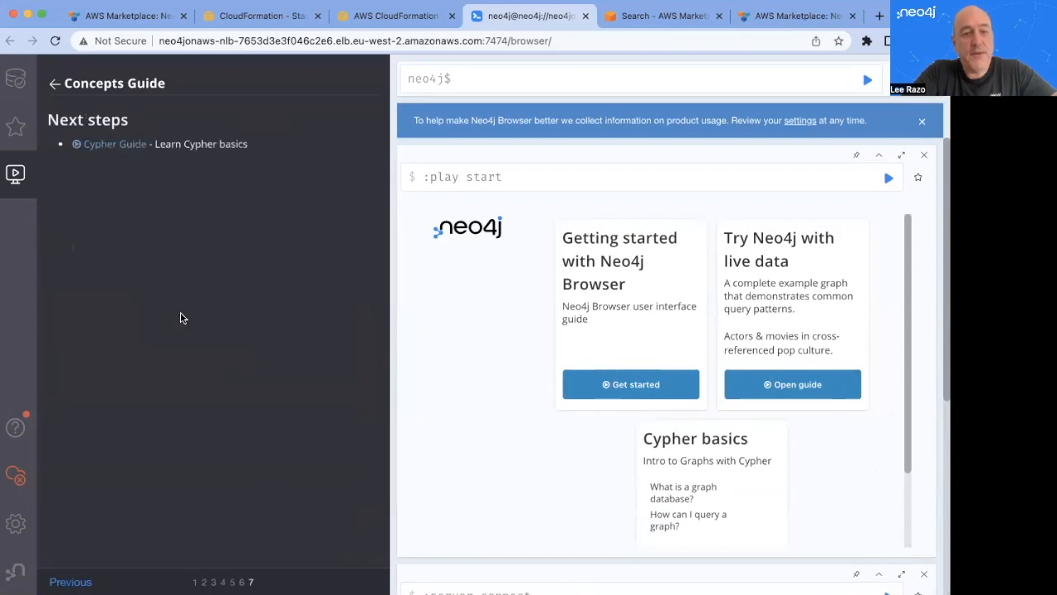
Page through the Cypher guide past MATCH patterns to its next steps page
left_click(114, 143)
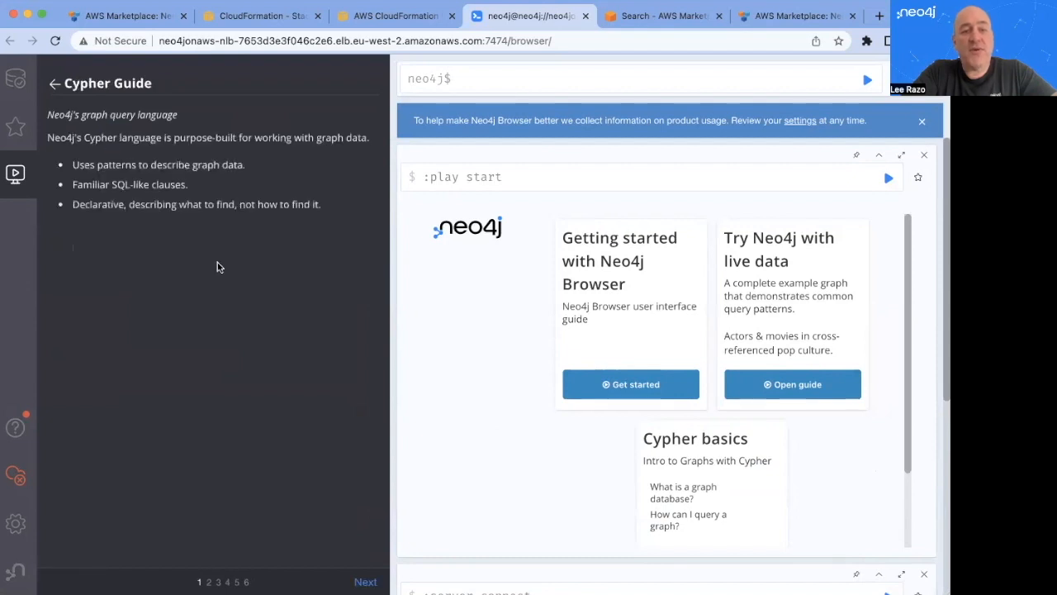
left_click(365, 582)
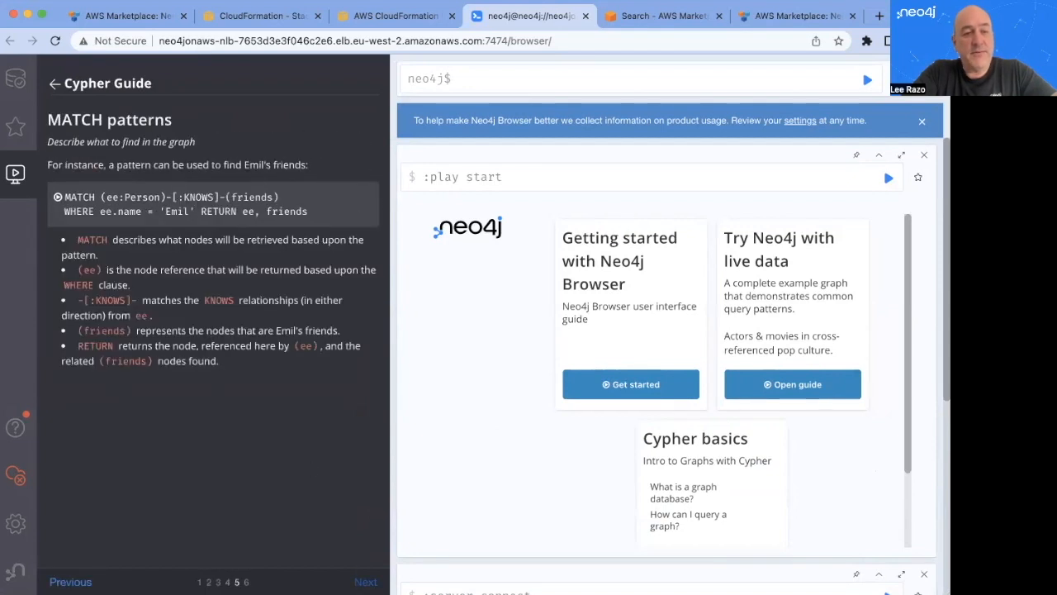
left_click(365, 581)
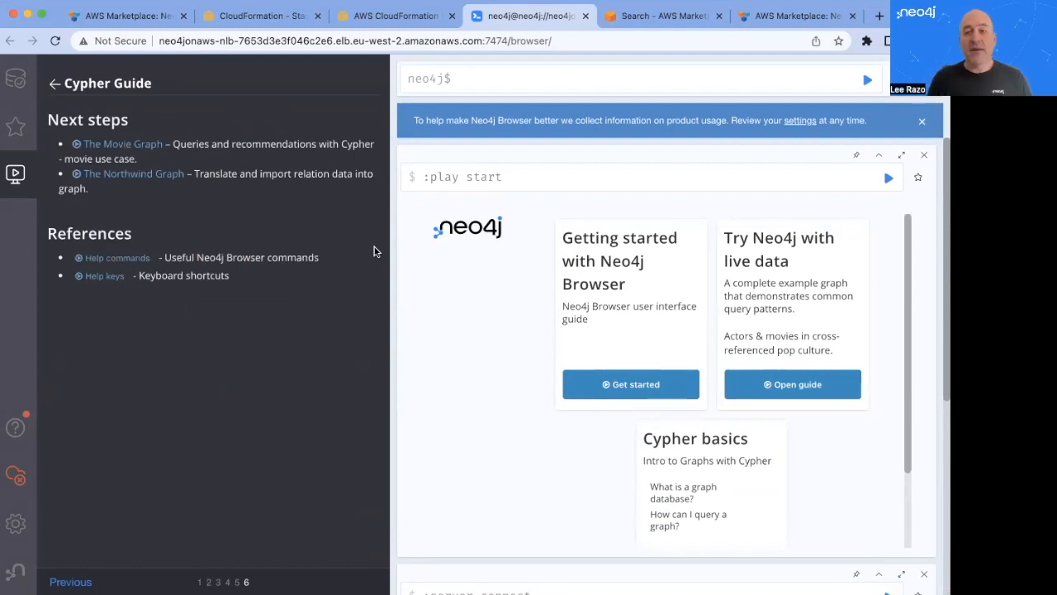